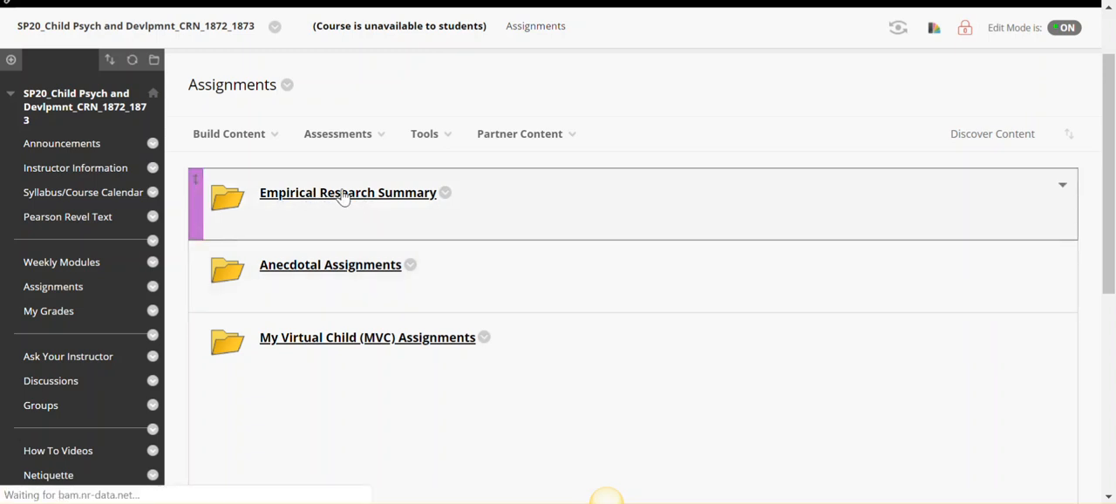
Open the Empirical Research Summary folder, switch Edit Mode off, and scroll through its items
{"action": "left_click", "coordinate": [347, 192]}
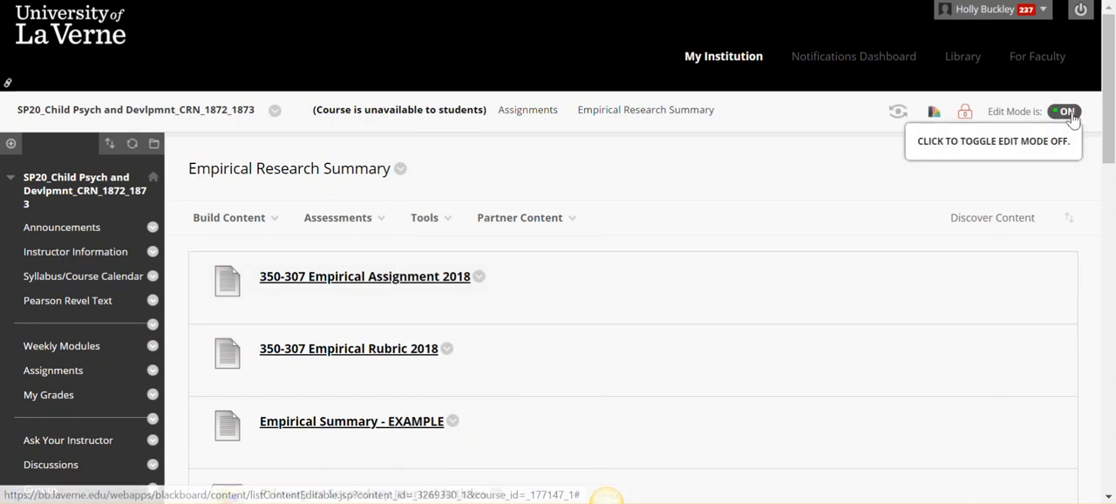
{"action": "left_click", "coordinate": [1066, 111]}
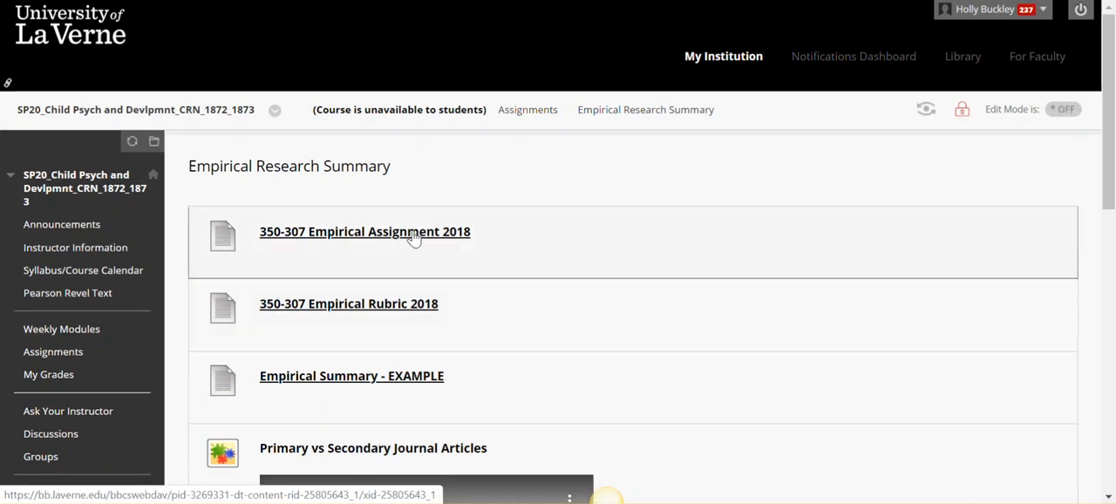
{"action": "mouse_move", "coordinate": [396, 314]}
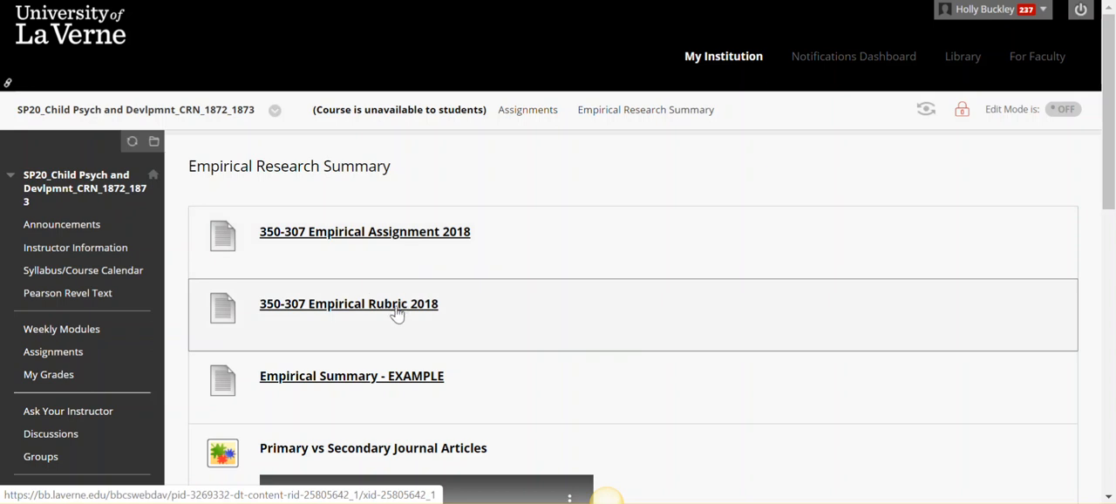
{"action": "scroll", "scroll_direction": "down", "scroll_amount": 3}
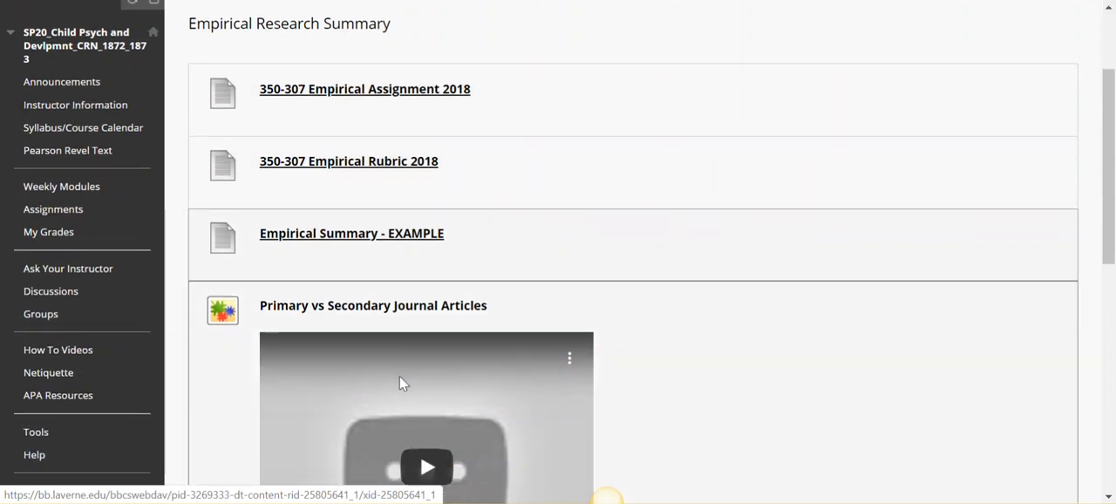
{"action": "scroll", "scroll_direction": "down", "scroll_amount": 3}
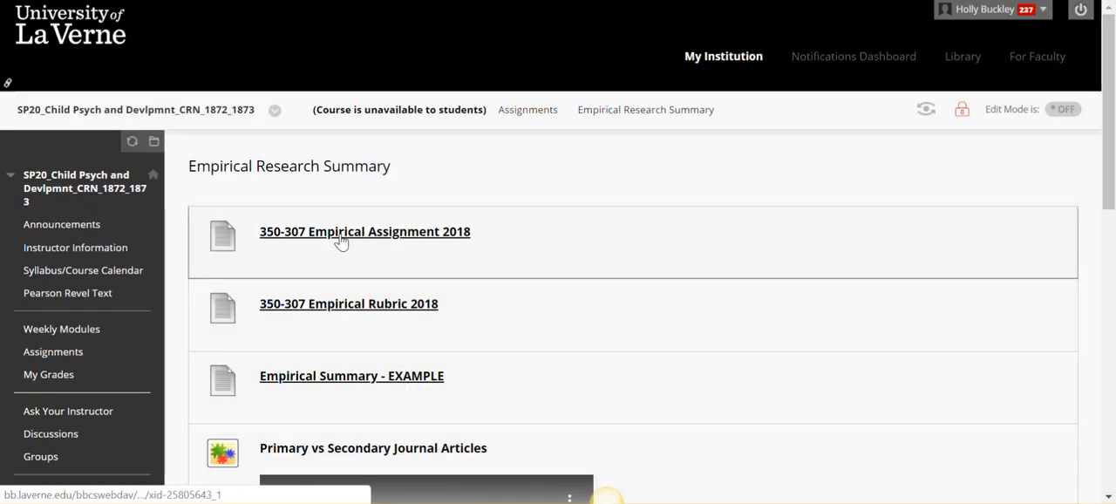
Open the 350-307 Empirical Assignment 2018 document in Word and scroll through its requirements
{"action": "left_click", "coordinate": [365, 231]}
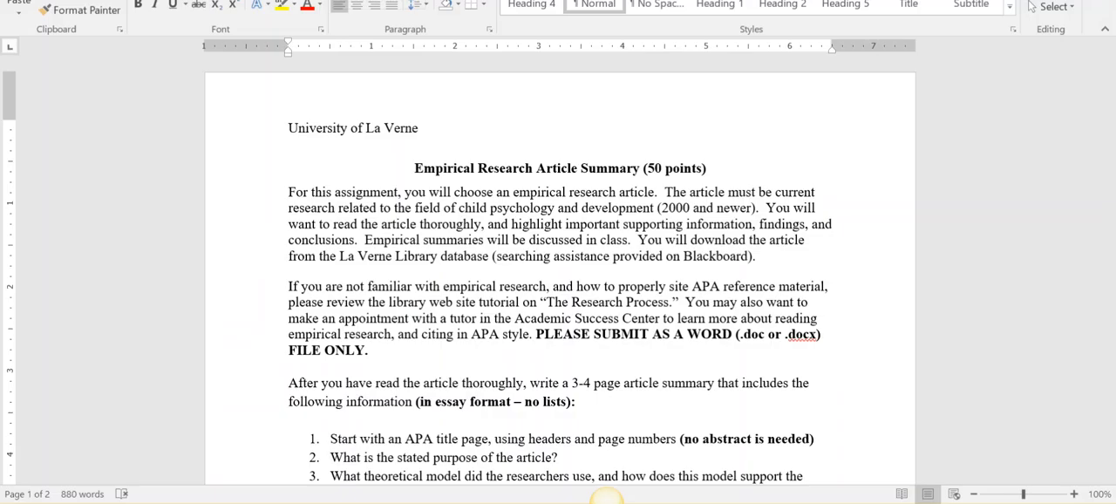
{"action": "mouse_move", "coordinate": [465, 320]}
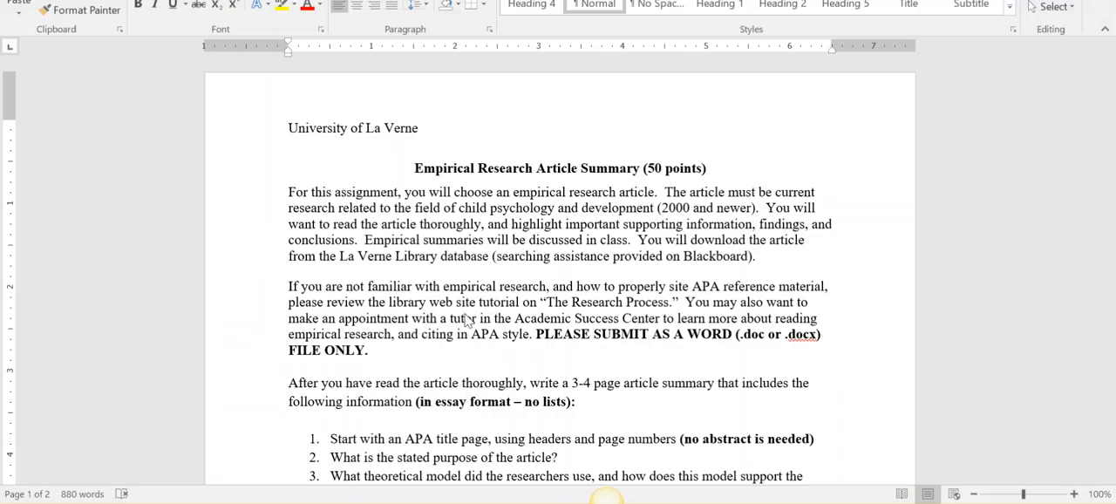
{"action": "mouse_move", "coordinate": [679, 178]}
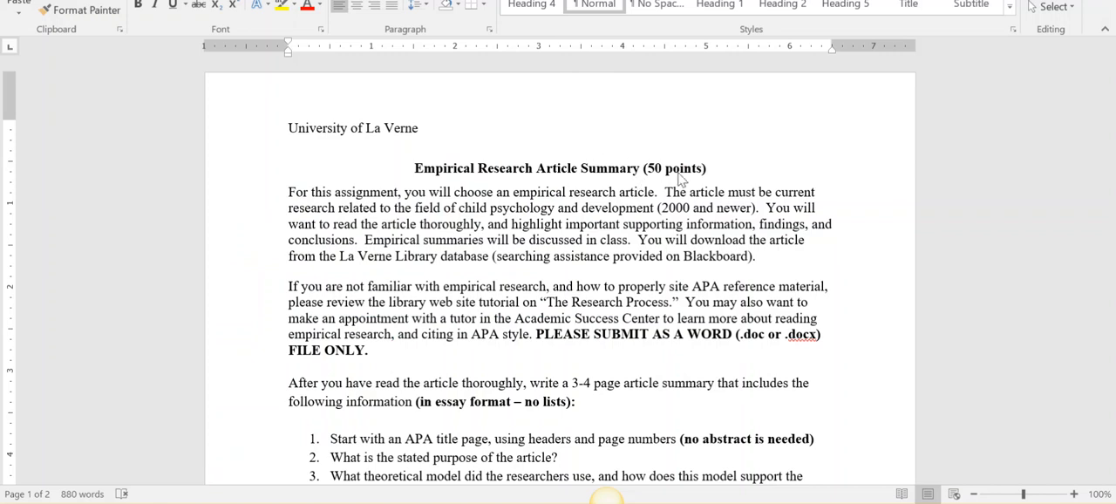
{"action": "mouse_move", "coordinate": [747, 202]}
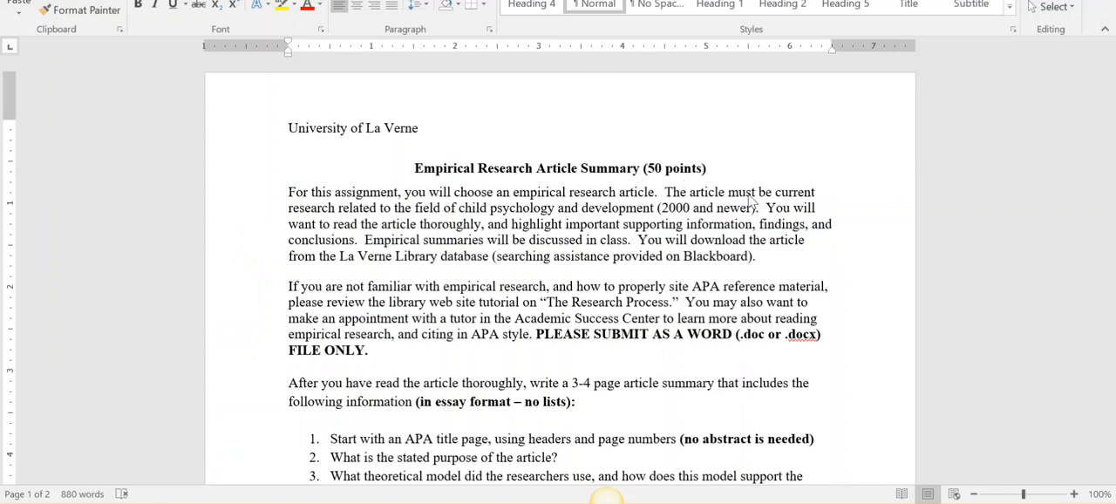
{"action": "mouse_move", "coordinate": [434, 209]}
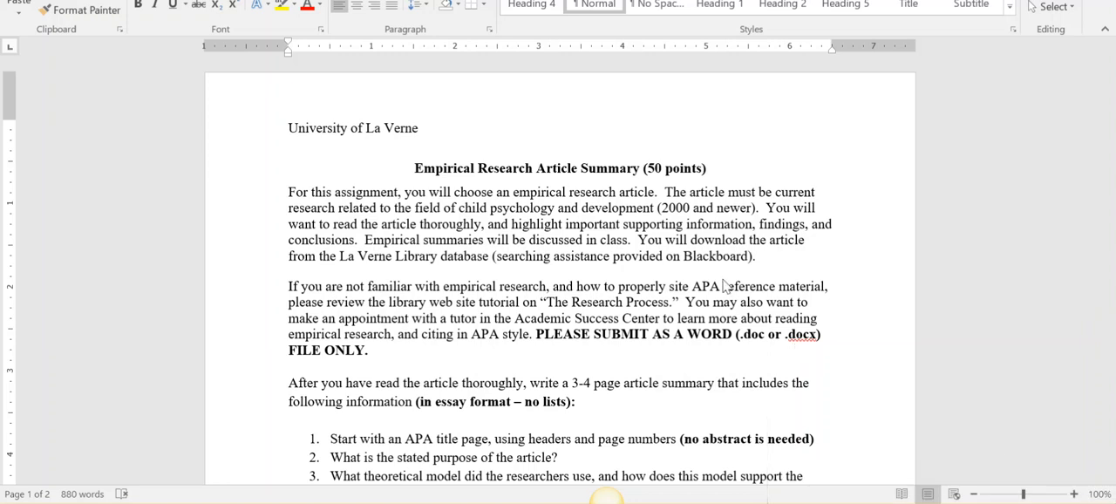
{"action": "mouse_move", "coordinate": [787, 221]}
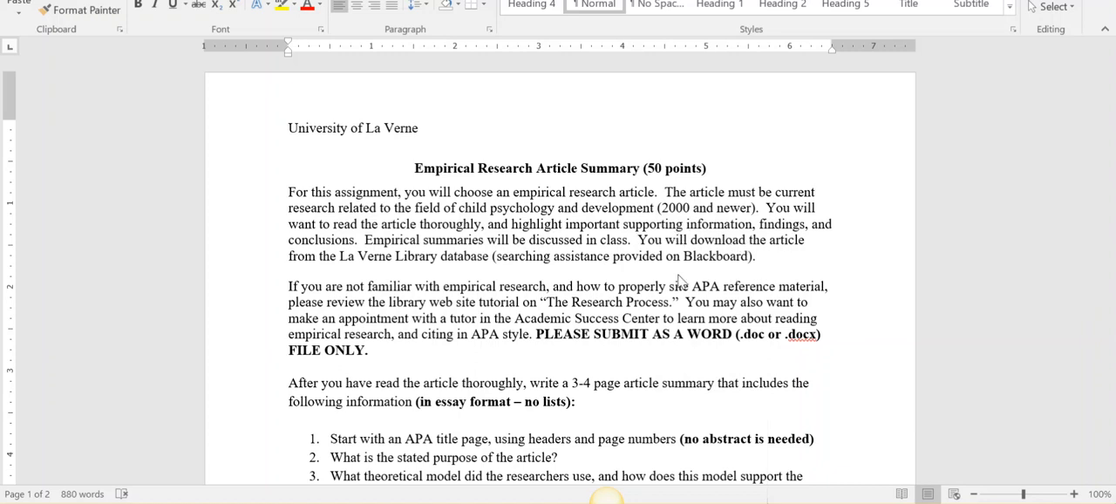
{"action": "scroll", "scroll_direction": "down", "scroll_amount": 3}
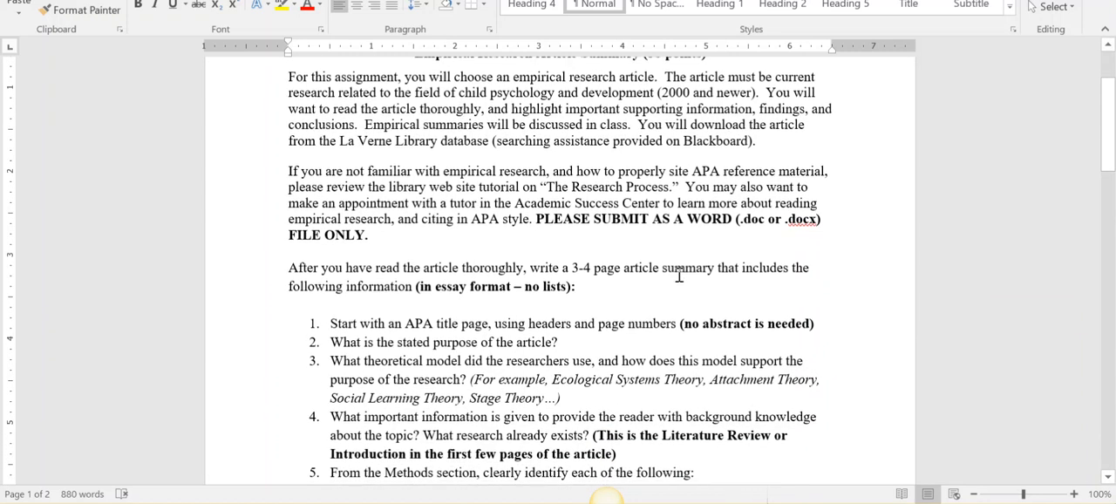
{"action": "scroll", "scroll_direction": "down", "scroll_amount": 3}
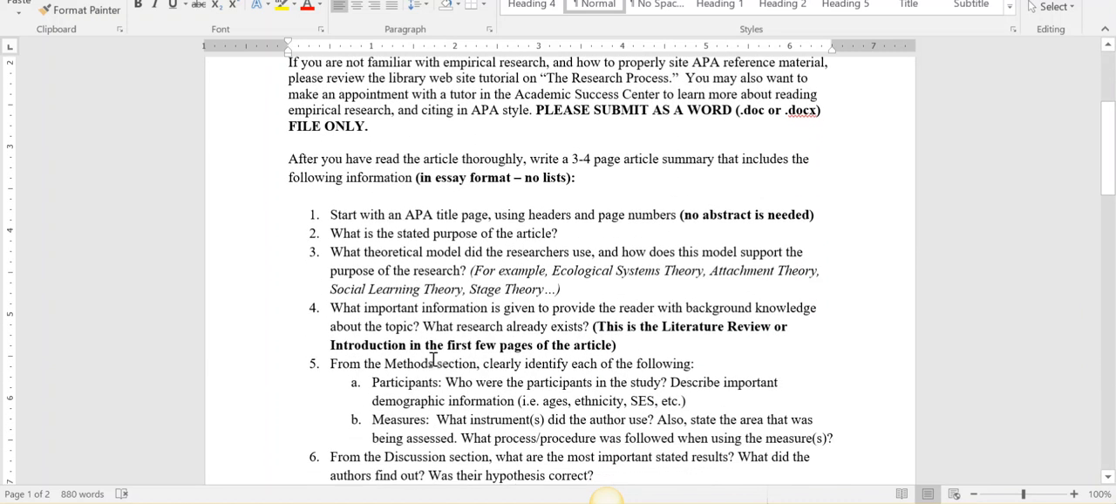
{"action": "double_click", "coordinate": [407, 363]}
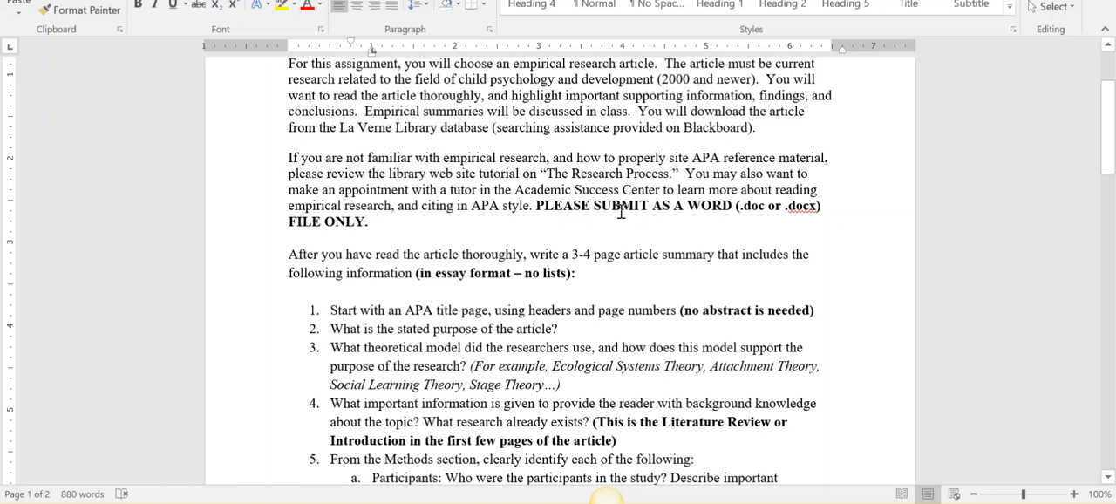
{"action": "mouse_move", "coordinate": [730, 236]}
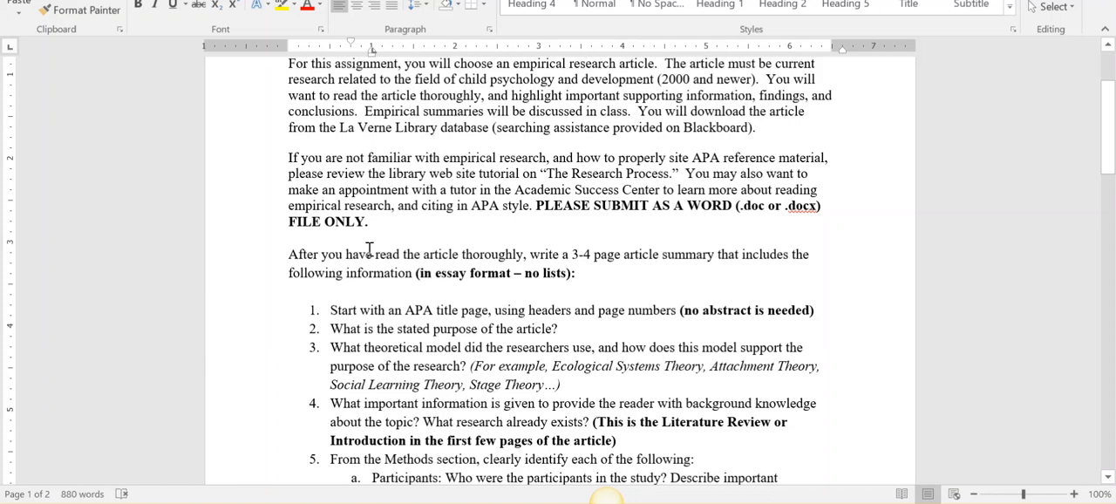
{"action": "mouse_move", "coordinate": [554, 260]}
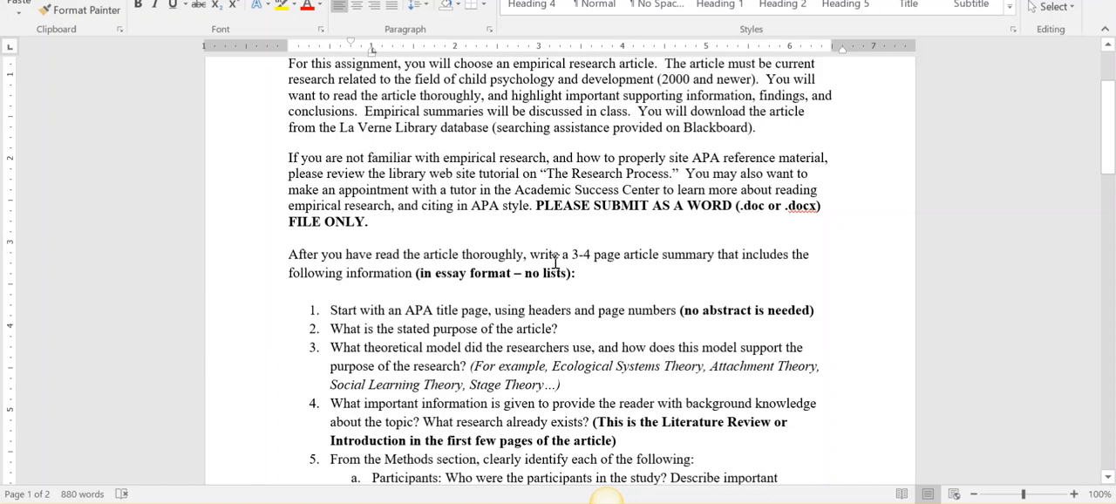
{"action": "scroll", "scroll_direction": "down", "scroll_amount": 3}
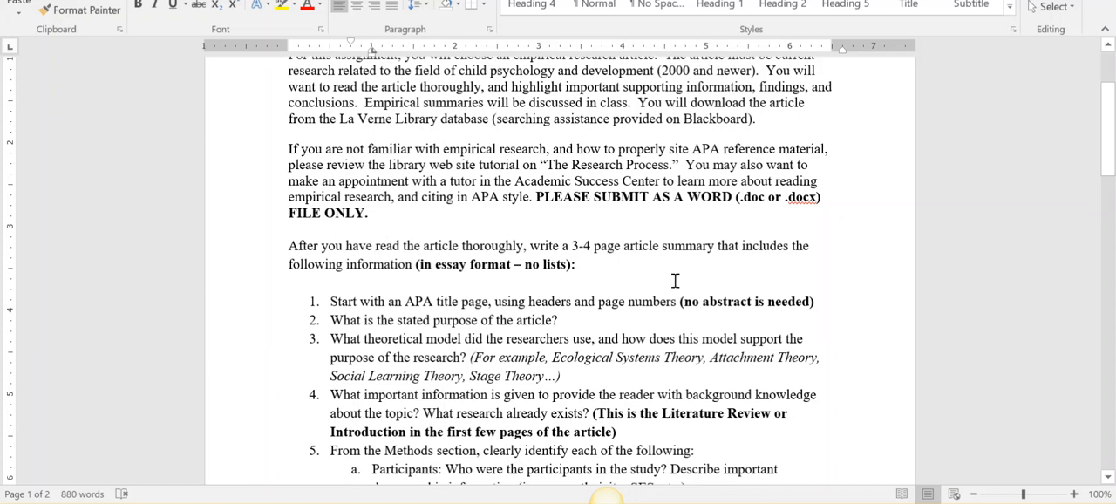
{"action": "scroll", "scroll_direction": "down", "scroll_amount": 3}
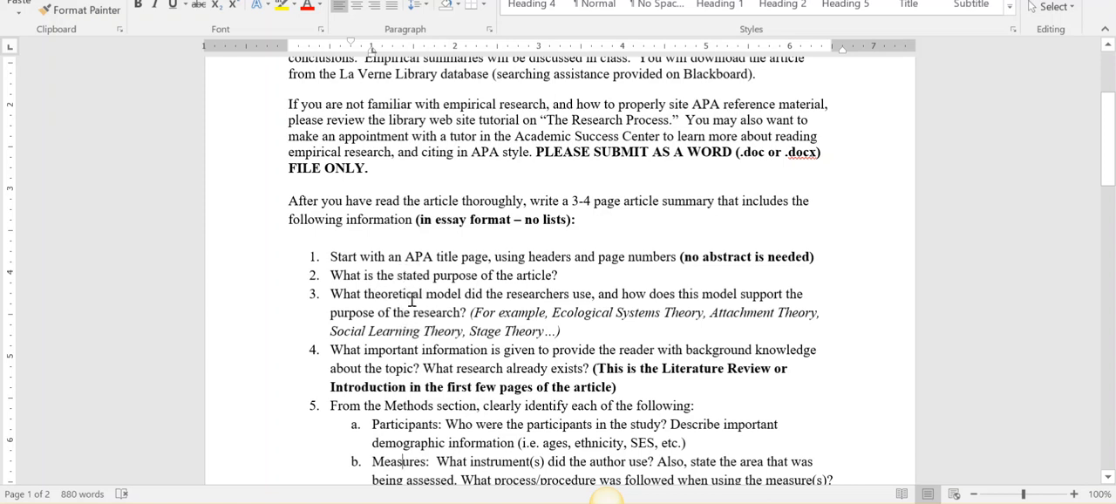
{"action": "mouse_move", "coordinate": [415, 312]}
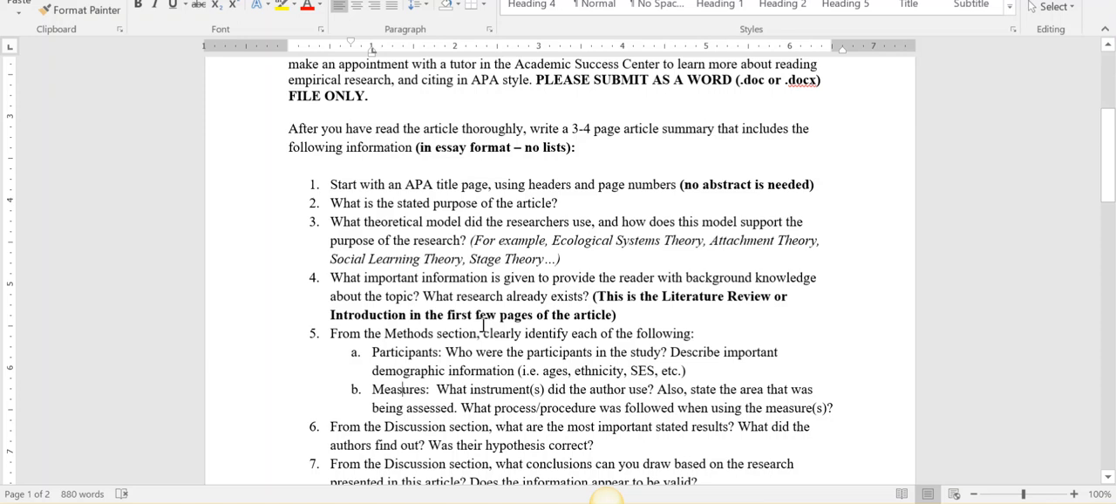
{"action": "mouse_move", "coordinate": [632, 297]}
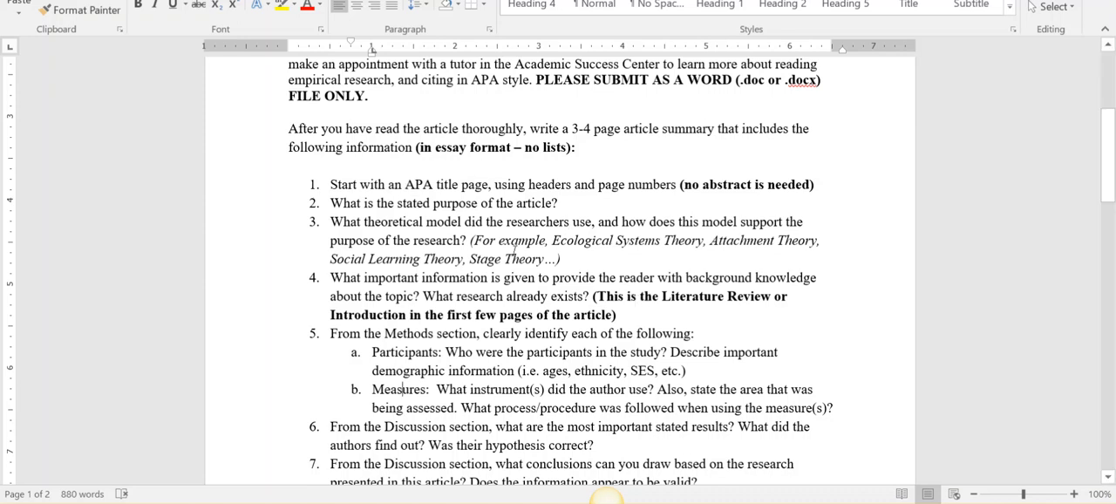
{"action": "scroll", "scroll_direction": "down", "scroll_amount": 3}
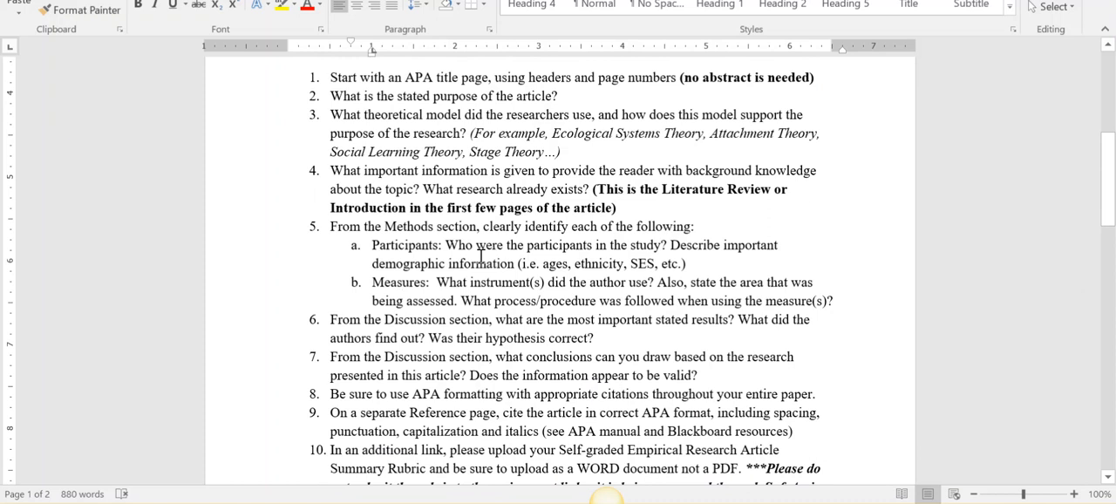
{"action": "mouse_move", "coordinate": [453, 288]}
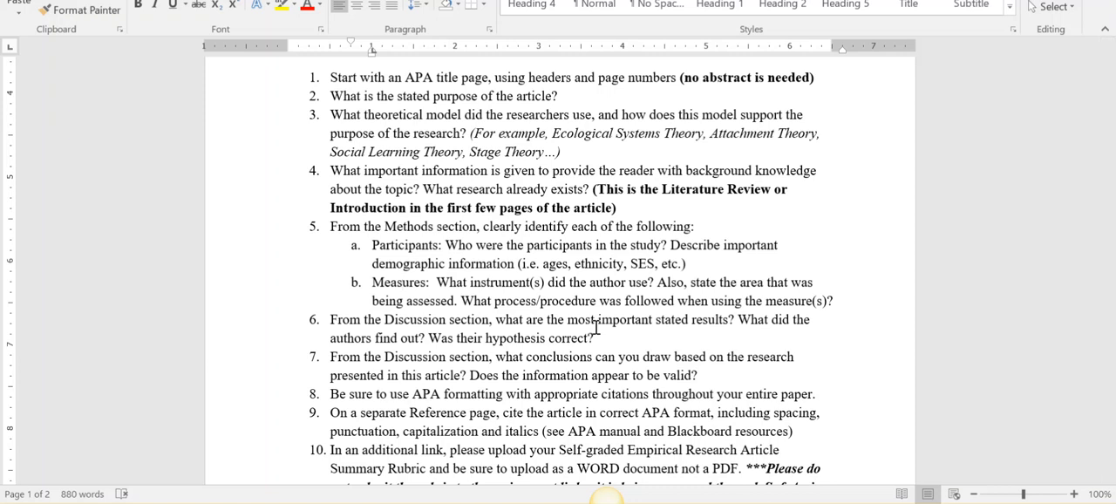
{"action": "mouse_move", "coordinate": [471, 348]}
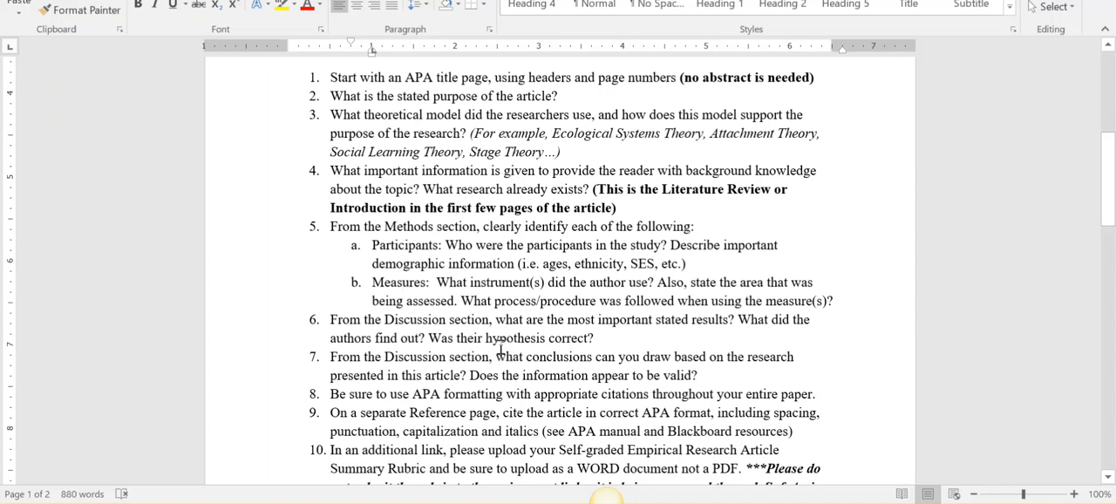
{"action": "mouse_move", "coordinate": [543, 356]}
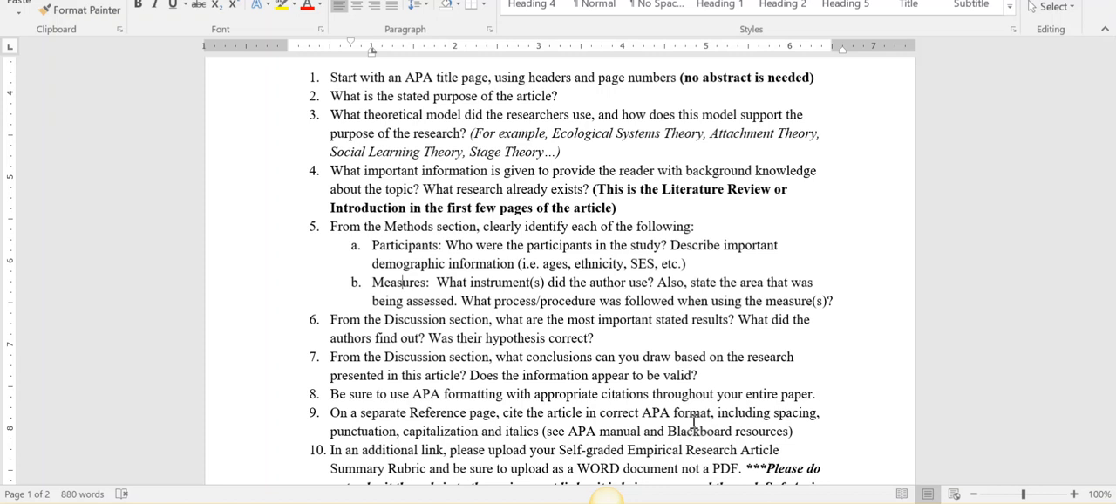
{"action": "scroll", "scroll_direction": "down", "scroll_amount": 3}
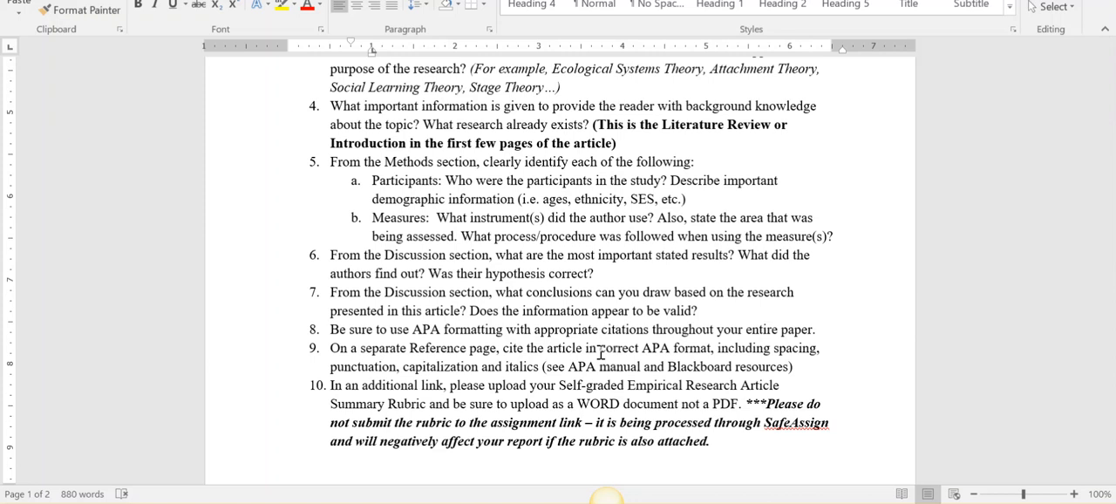
Scroll past page 1 to the rubric table on page 2
{"action": "scroll", "scroll_direction": "down", "scroll_amount": 3}
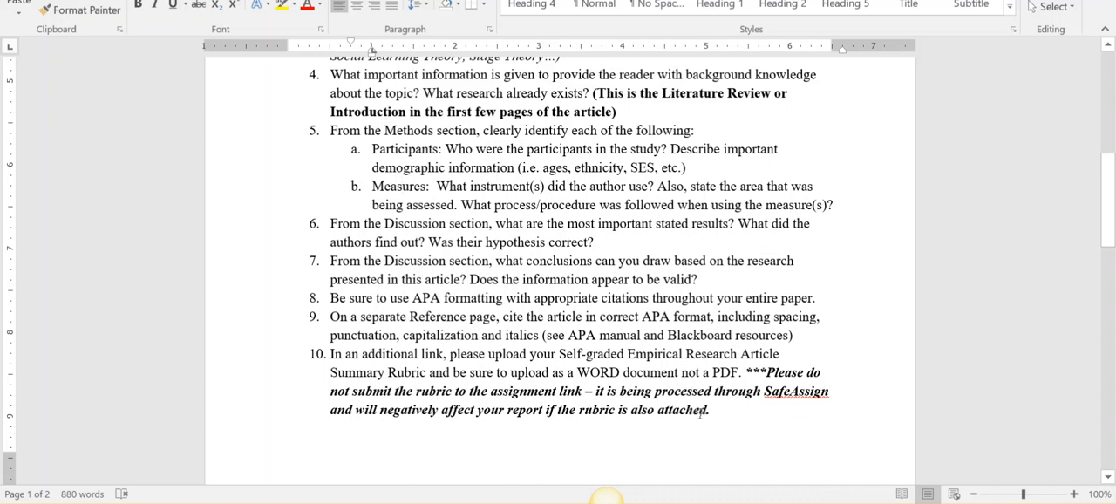
{"action": "left_click", "coordinate": [401, 185]}
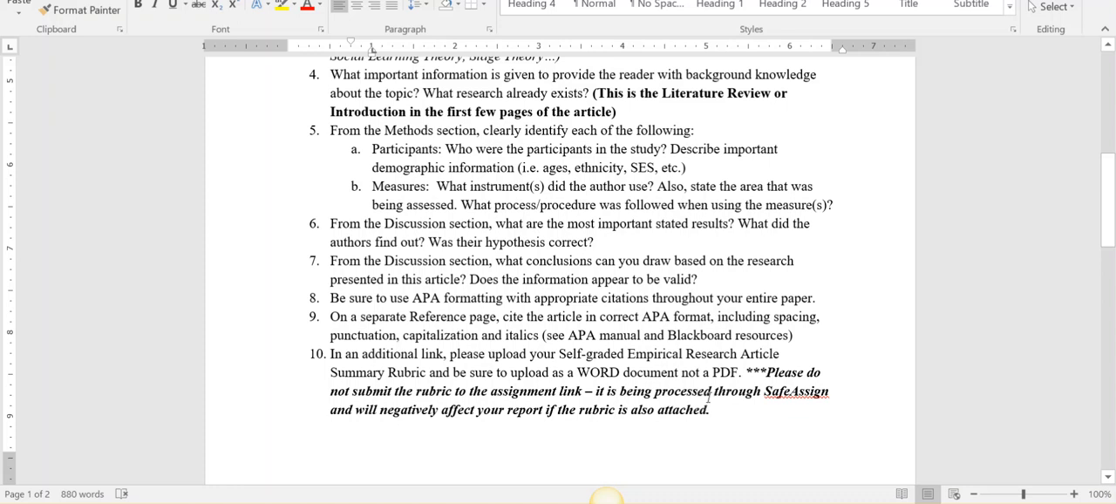
{"action": "scroll", "scroll_direction": "down", "scroll_amount": 3}
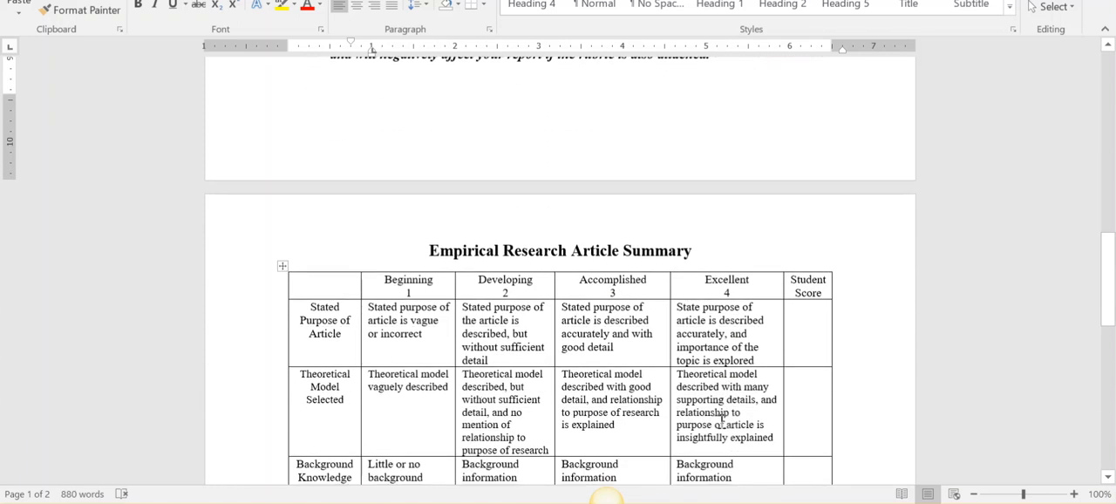
{"action": "scroll", "scroll_direction": "down", "scroll_amount": 3}
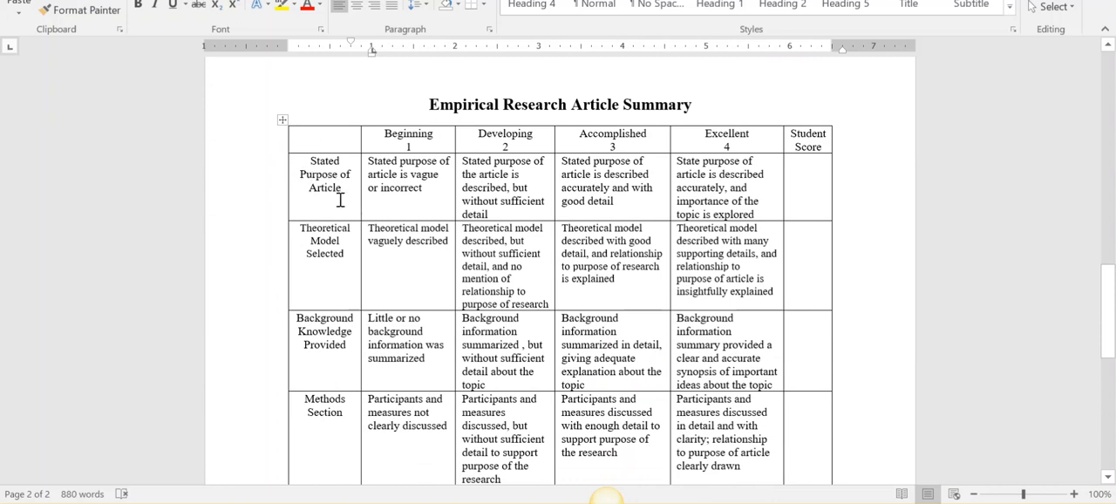
{"action": "mouse_move", "coordinate": [347, 314]}
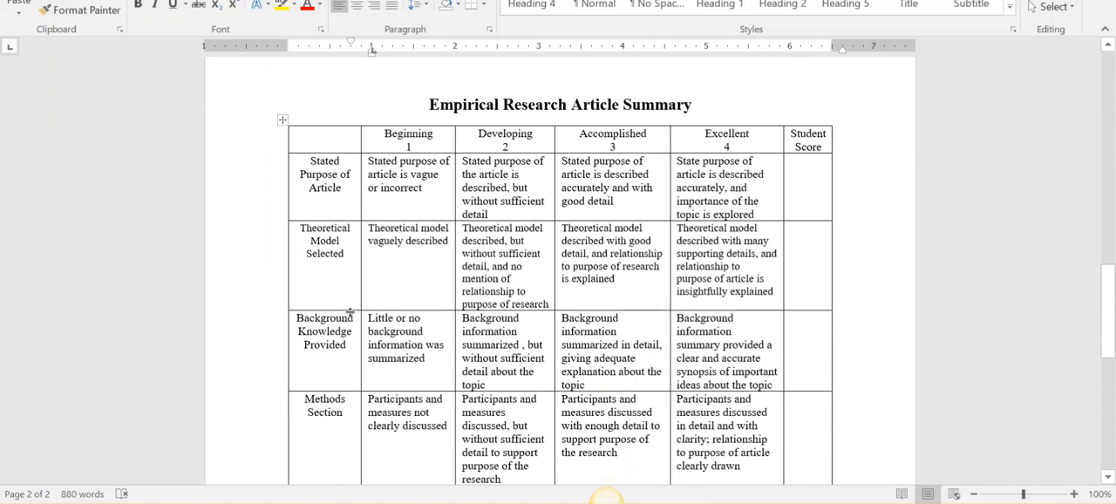
{"action": "scroll", "scroll_direction": "down", "scroll_amount": 3}
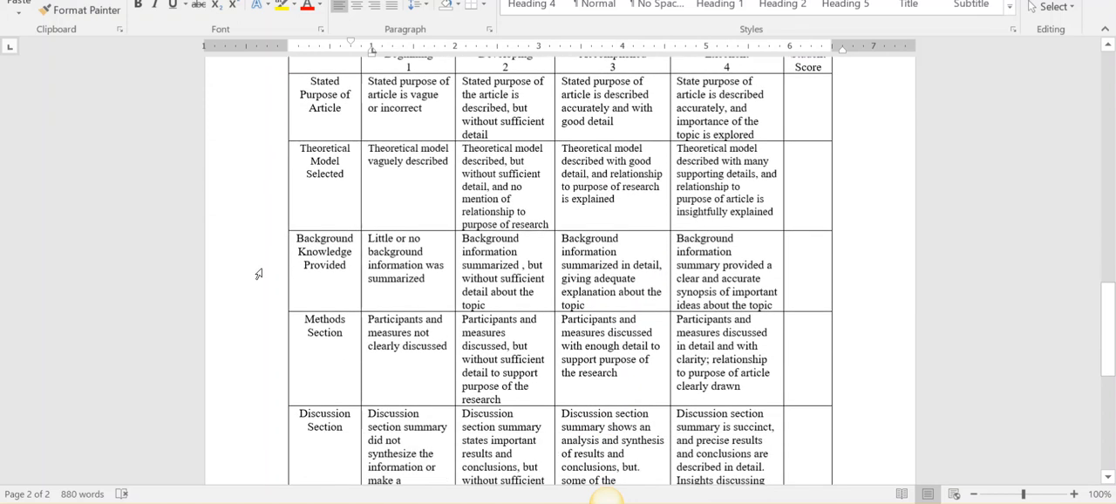
{"action": "mouse_move", "coordinate": [298, 285]}
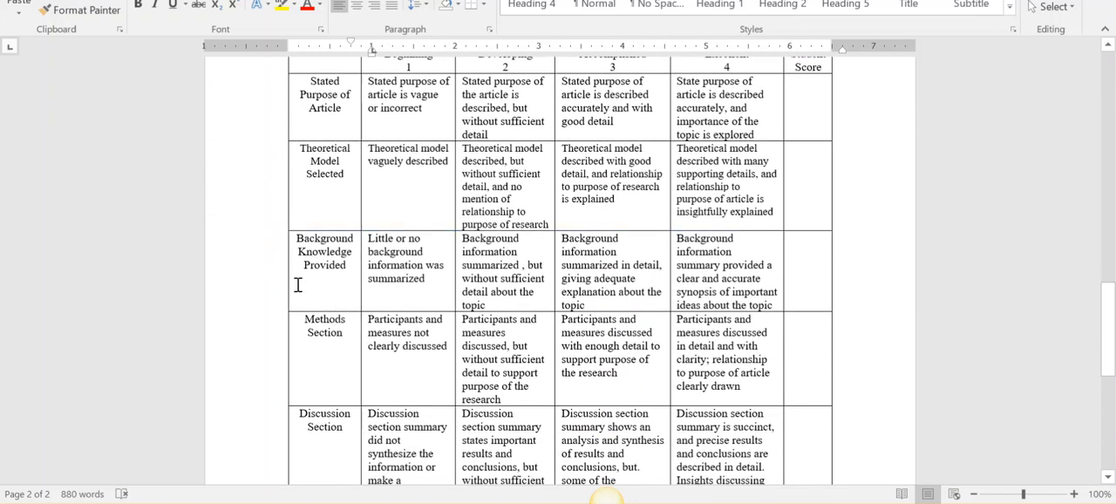
{"action": "scroll", "scroll_direction": "down", "scroll_amount": 3}
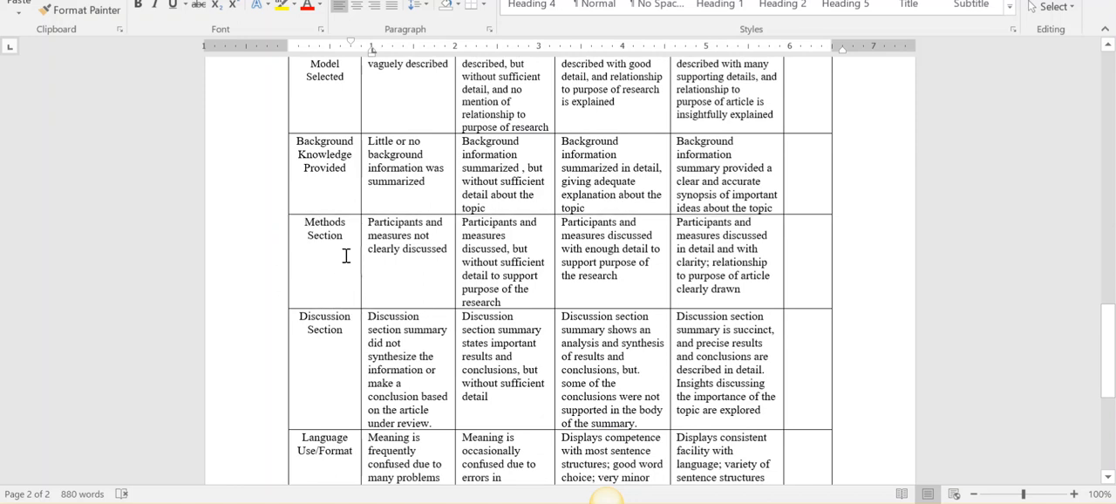
{"action": "mouse_move", "coordinate": [343, 240]}
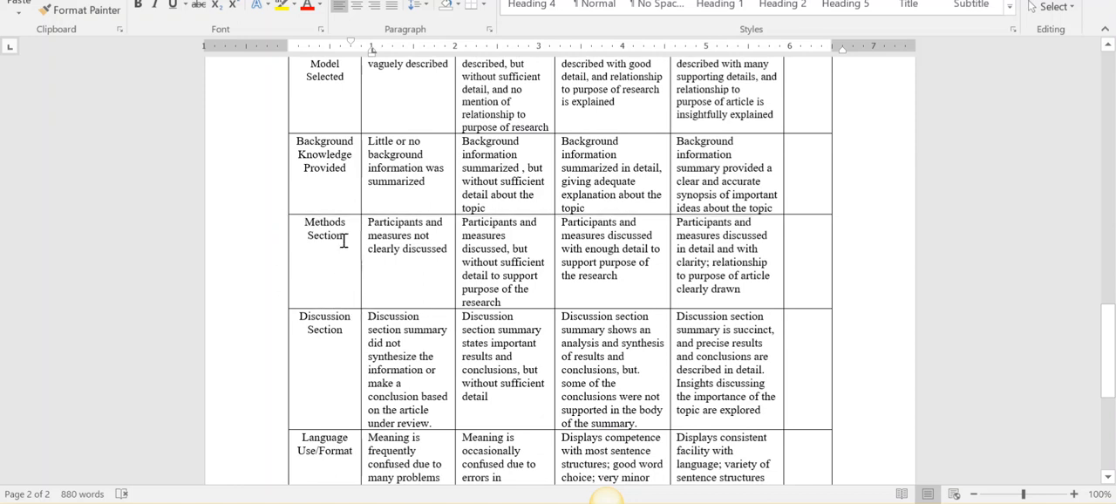
{"action": "scroll", "scroll_direction": "down", "scroll_amount": 3}
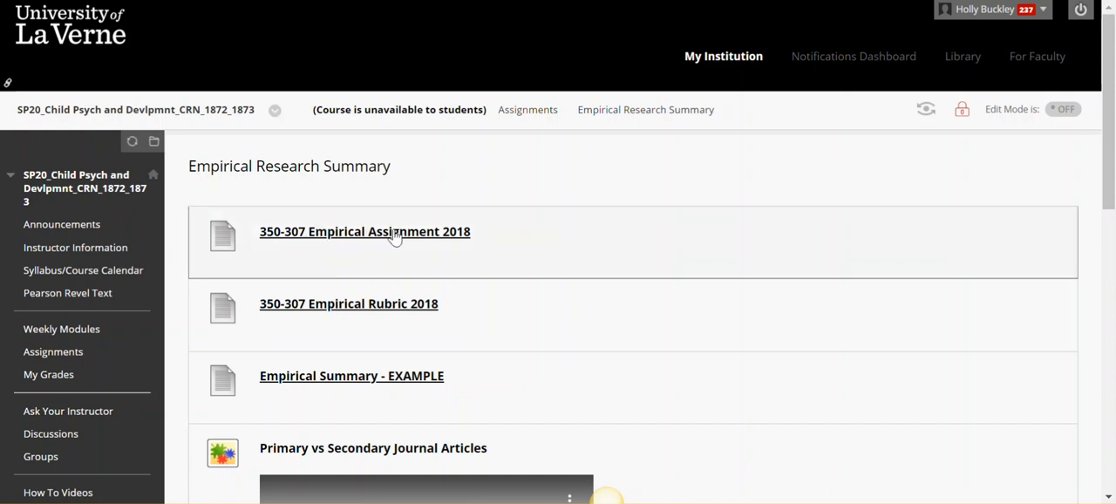
{"action": "mouse_move", "coordinate": [366, 317]}
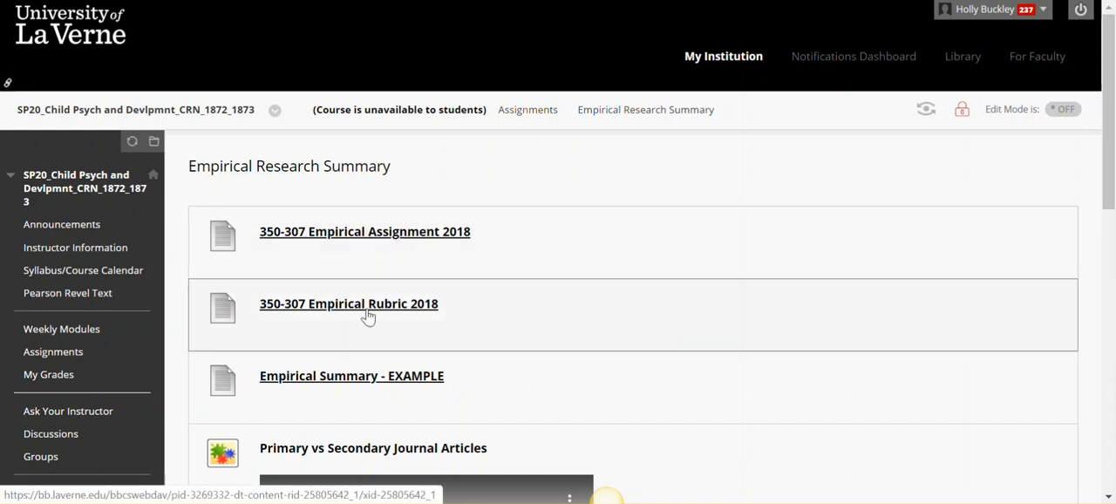
Open the Empirical Summary - EXAMPLE item from the folder listing
{"action": "left_click", "coordinate": [352, 374]}
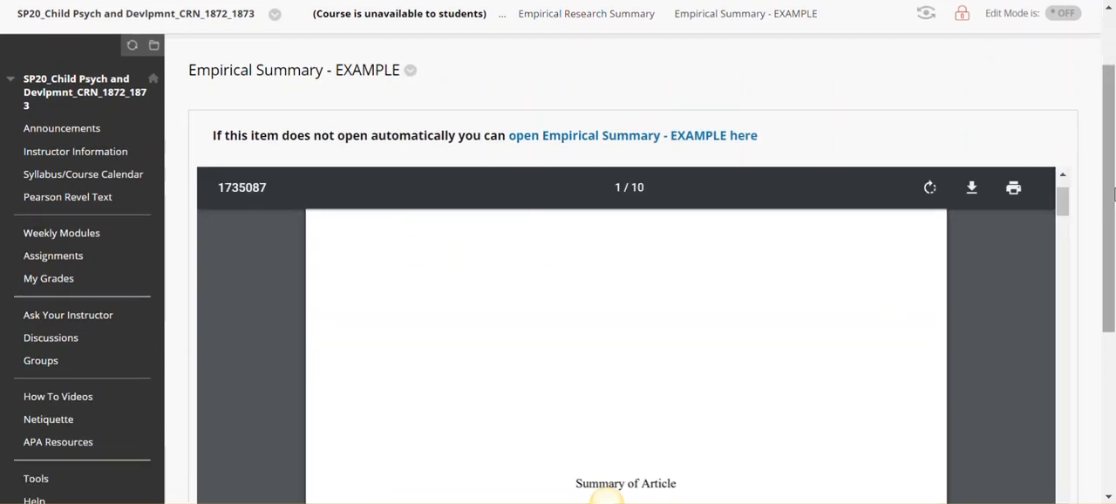
{"action": "scroll", "scroll_direction": "down", "scroll_amount": 3}
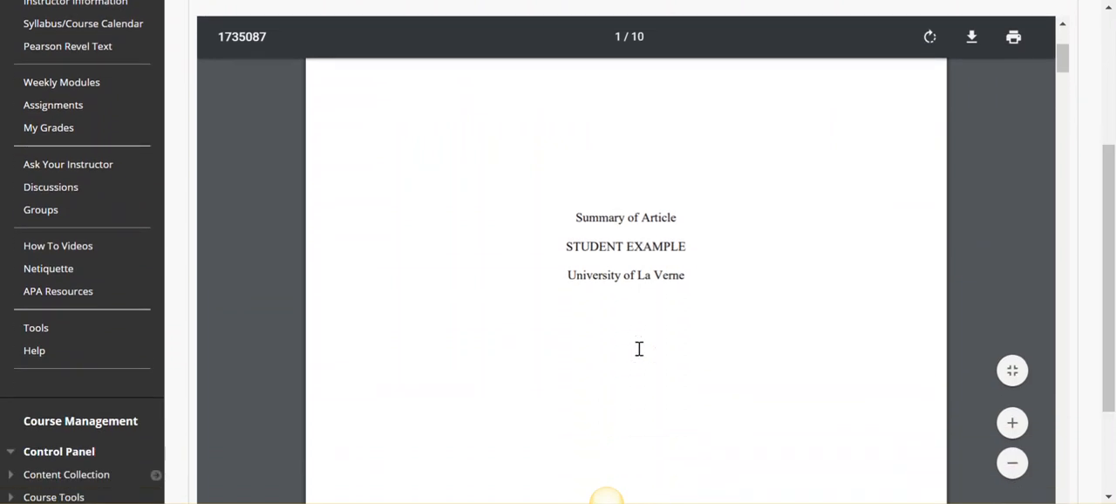
{"action": "scroll", "scroll_direction": "down", "scroll_amount": 3}
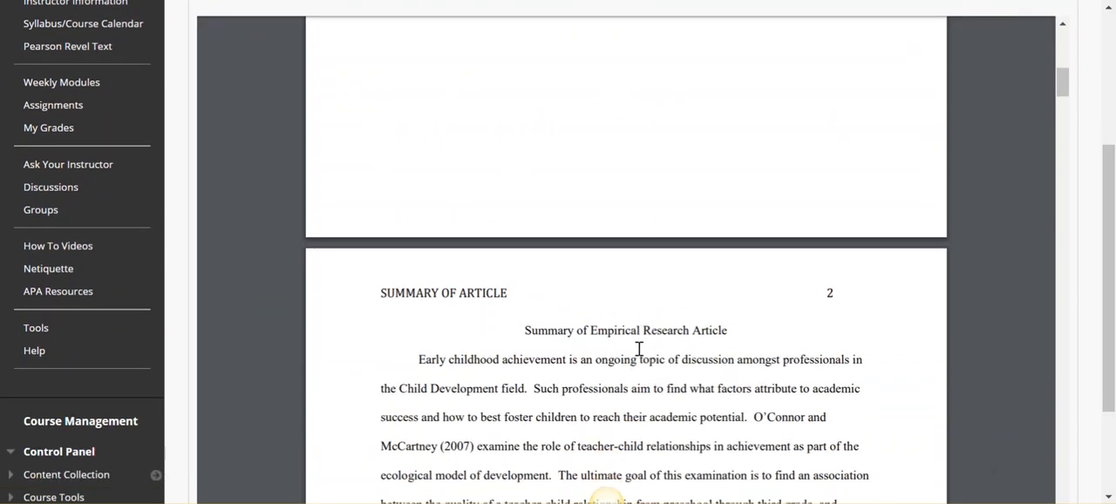
{"action": "scroll", "scroll_direction": "down", "scroll_amount": 3}
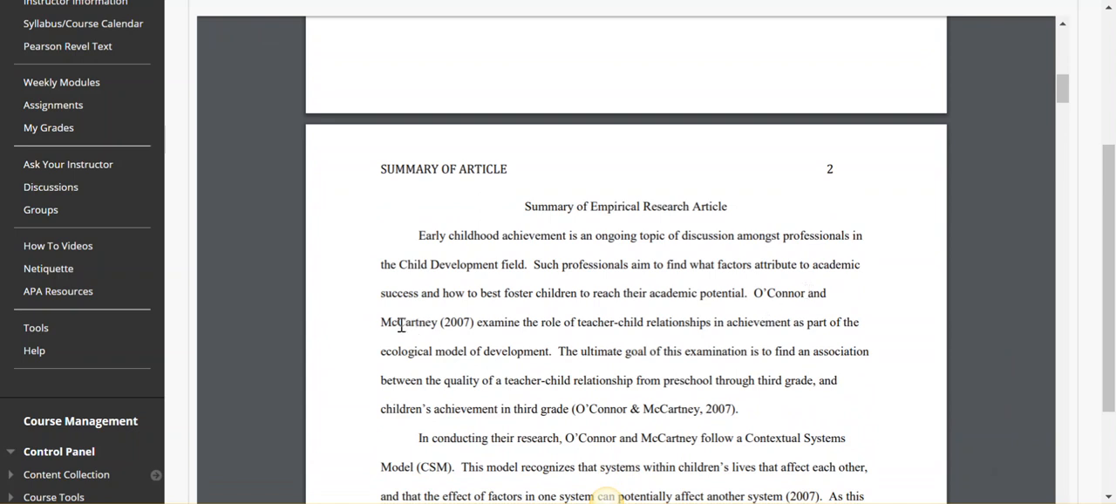
{"action": "mouse_move", "coordinate": [706, 346]}
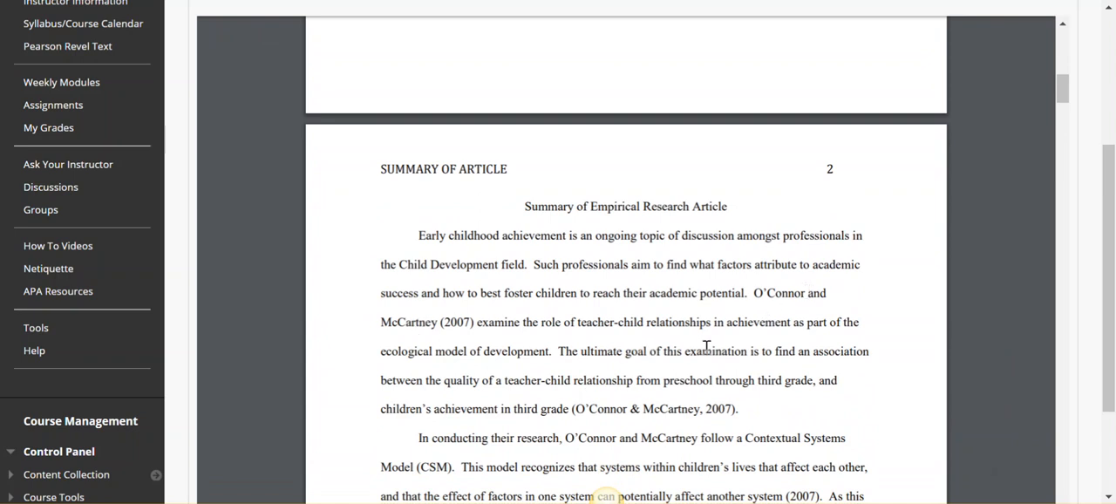
{"action": "scroll", "scroll_direction": "down", "scroll_amount": 3}
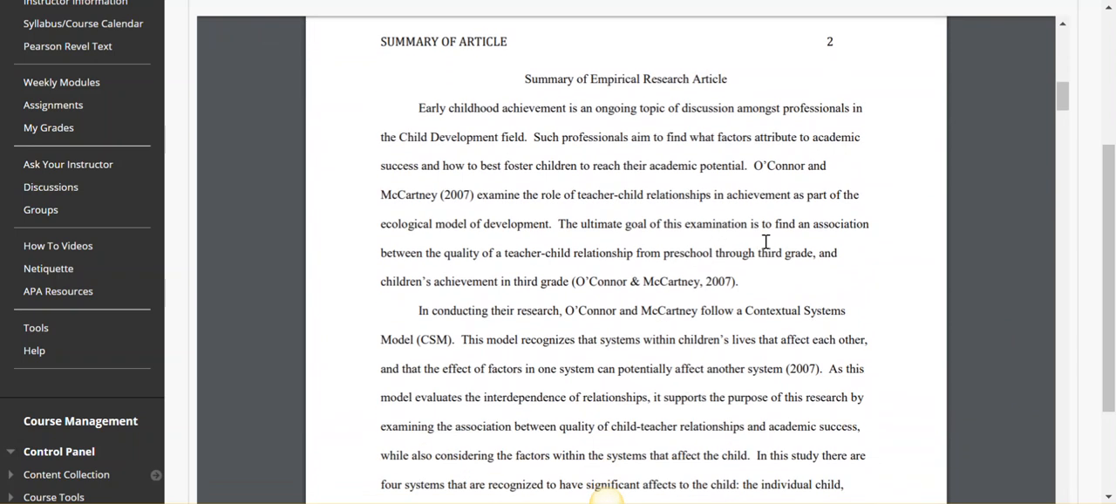
{"action": "scroll", "scroll_direction": "down", "scroll_amount": 3}
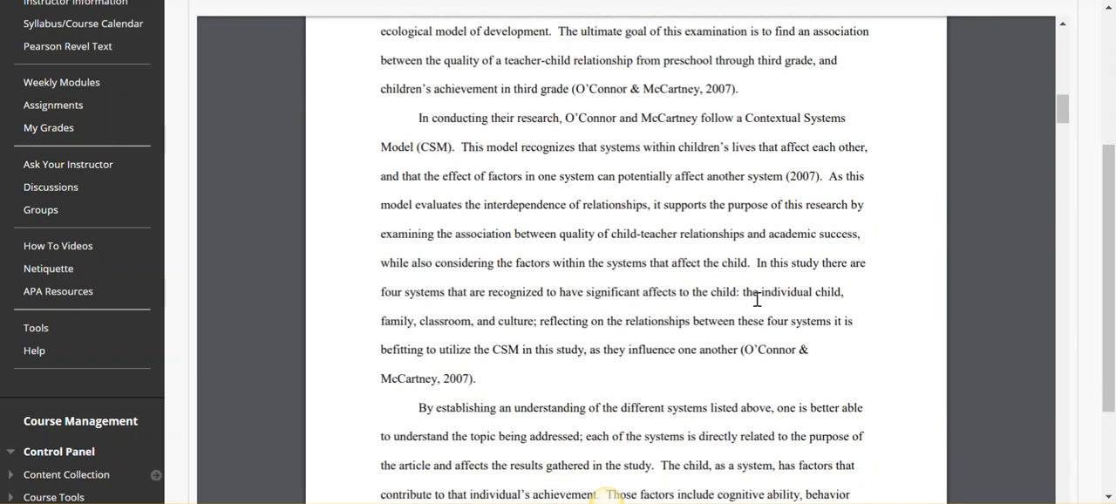
{"action": "scroll", "scroll_direction": "down", "scroll_amount": 3}
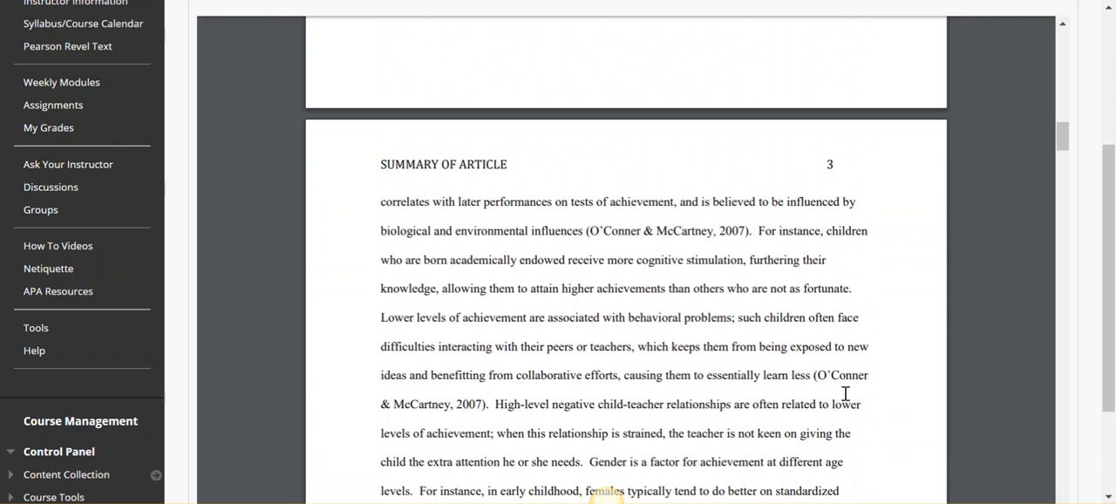
{"action": "scroll", "scroll_direction": "down", "scroll_amount": 3}
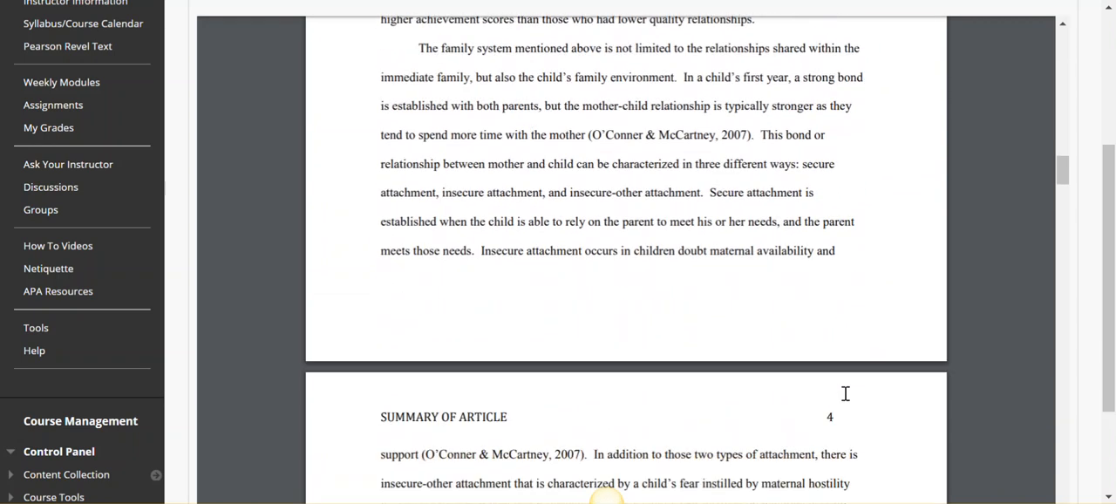
{"action": "scroll", "scroll_direction": "down", "scroll_amount": 3}
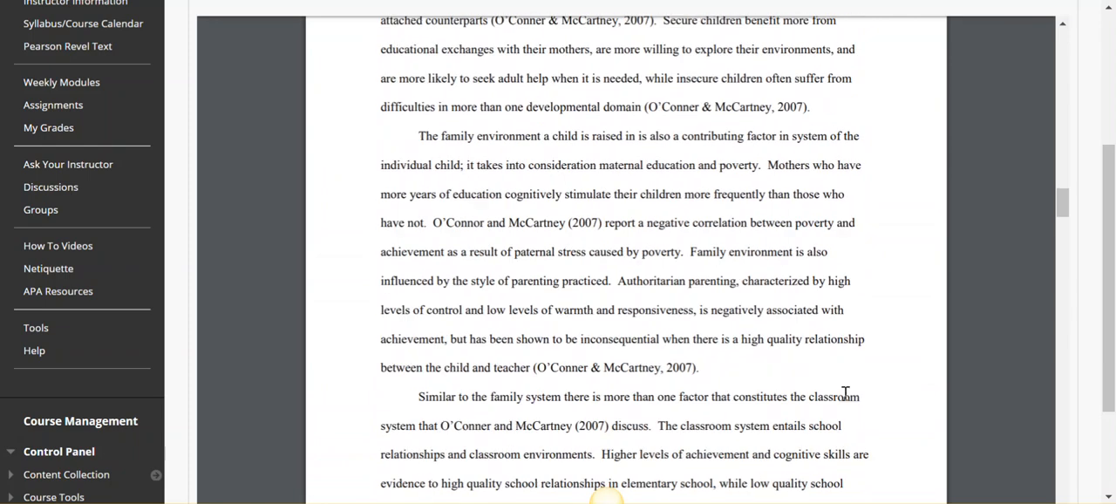
{"action": "scroll", "scroll_direction": "down", "scroll_amount": 3}
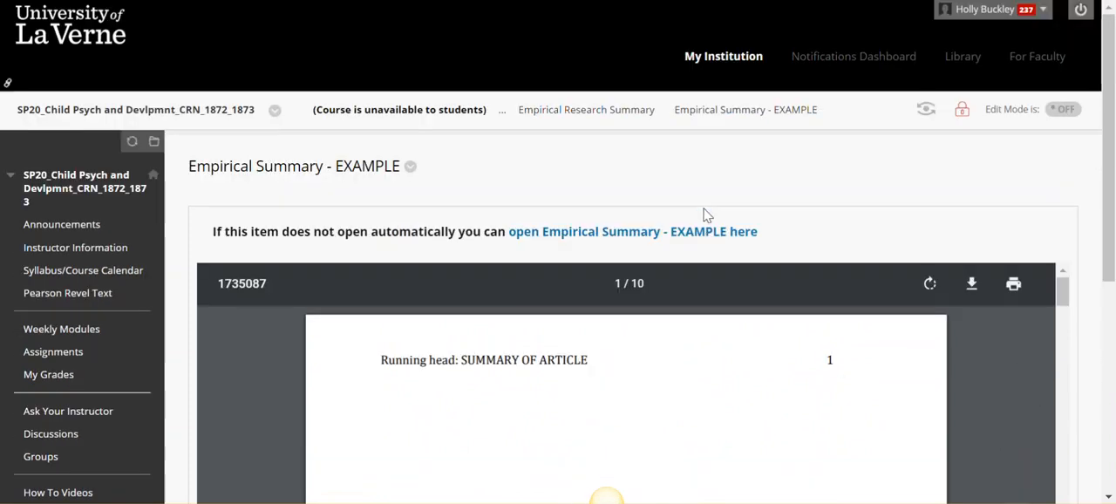
{"action": "left_click", "coordinate": [586, 109]}
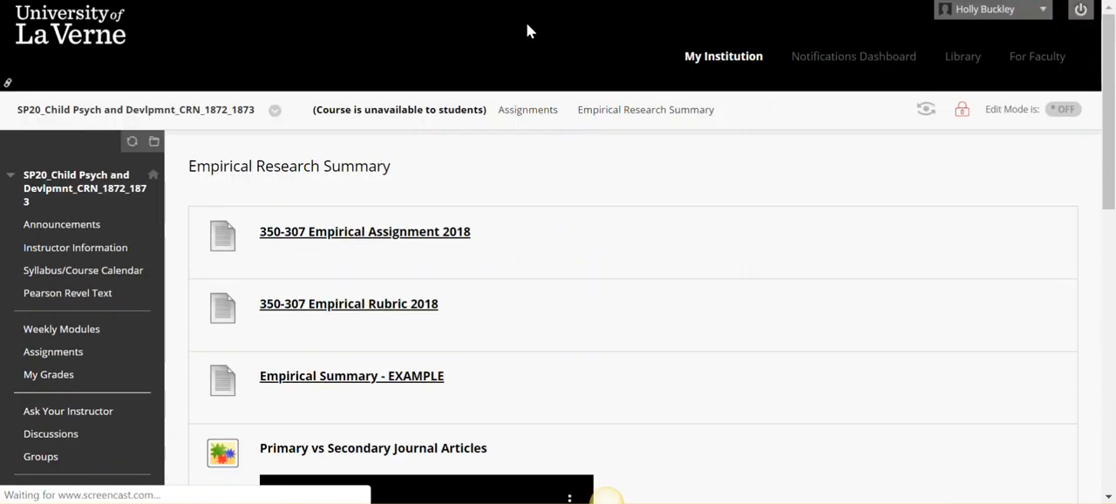
{"action": "scroll", "scroll_direction": "down", "scroll_amount": 3}
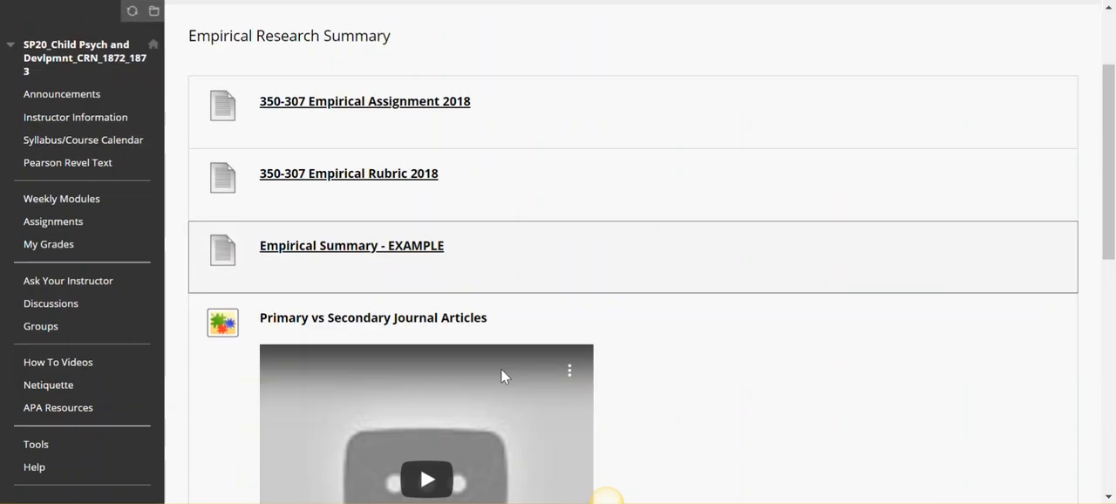
{"action": "scroll", "scroll_direction": "down", "scroll_amount": 3}
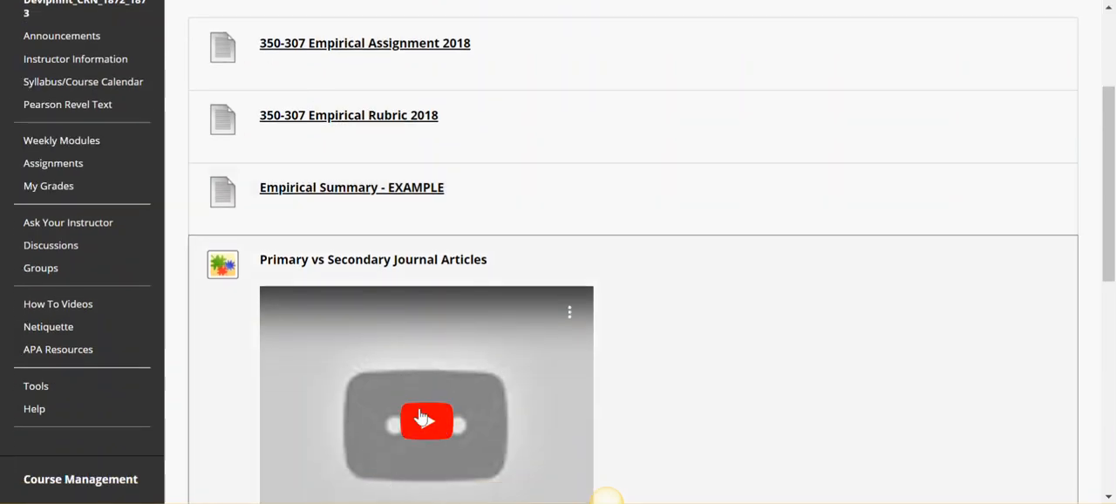
{"action": "mouse_move", "coordinate": [323, 268]}
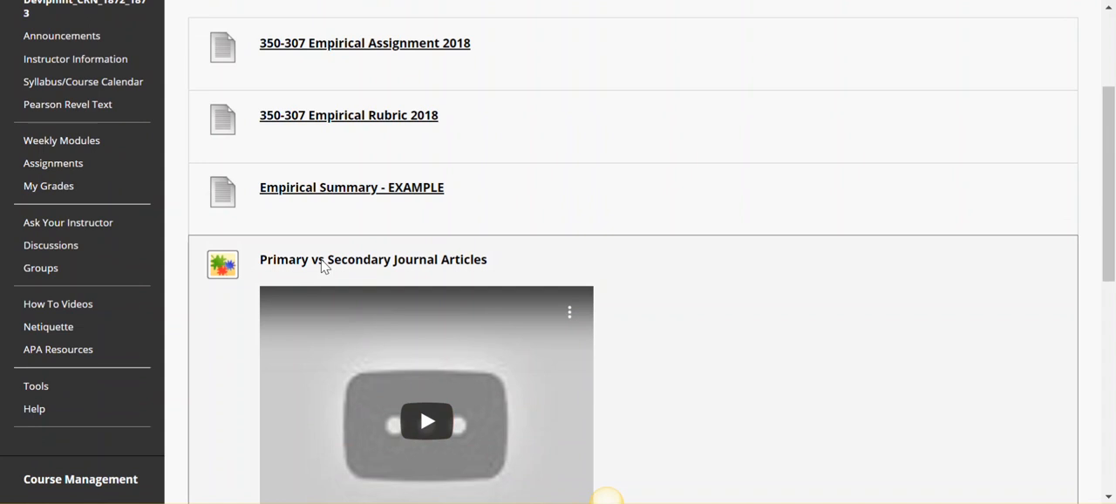
{"action": "mouse_move", "coordinate": [316, 273]}
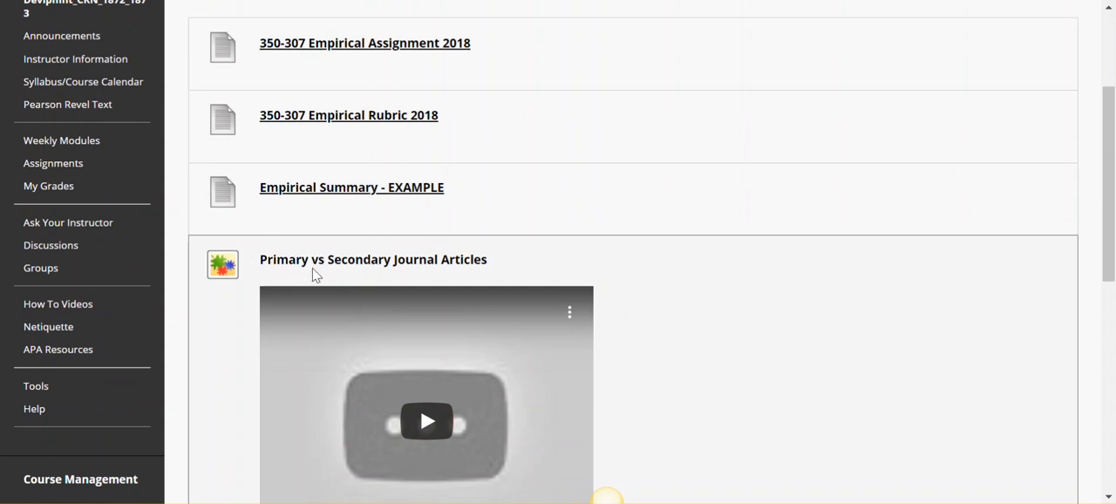
{"action": "mouse_move", "coordinate": [372, 267]}
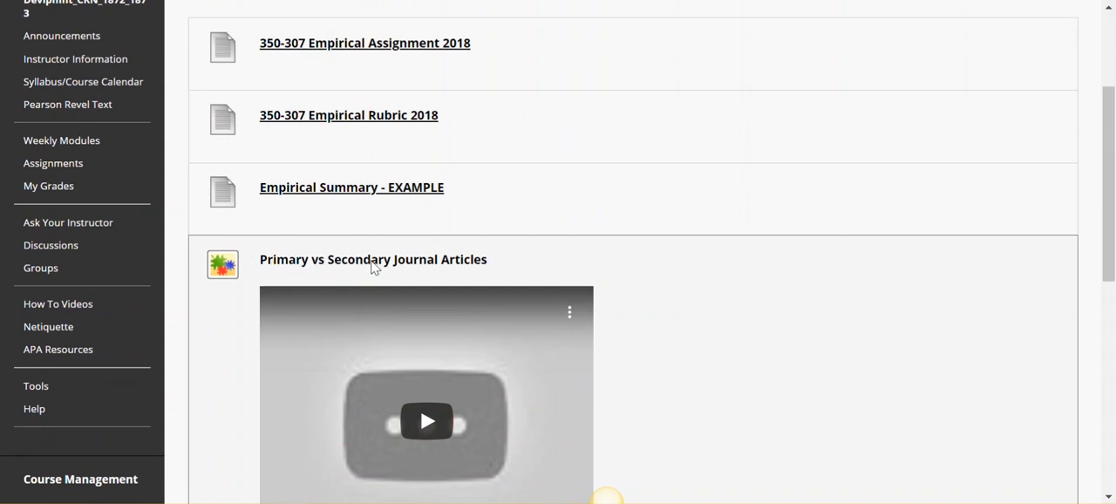
{"action": "scroll", "scroll_direction": "down", "scroll_amount": 3}
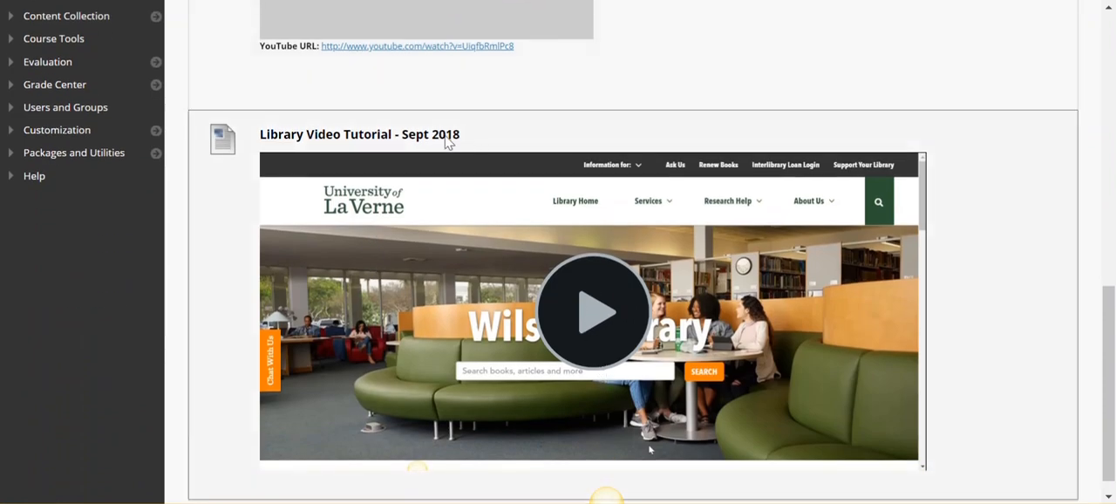
{"action": "mouse_move", "coordinate": [595, 311]}
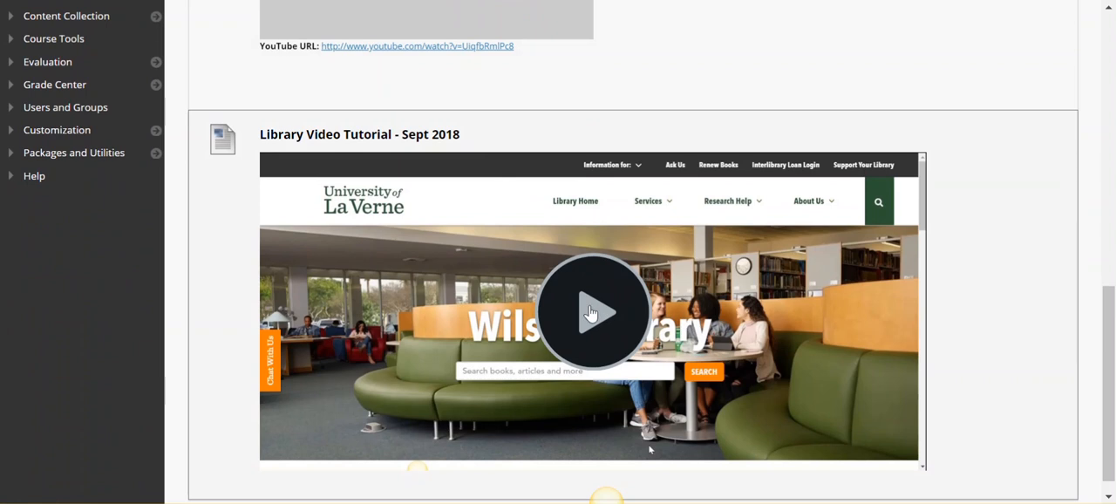
{"action": "mouse_move", "coordinate": [605, 316]}
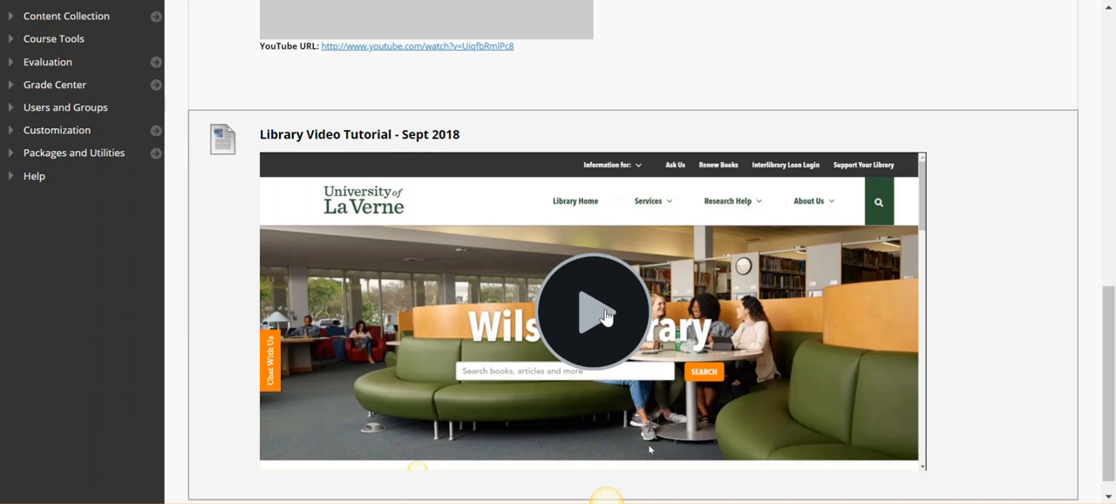
{"action": "mouse_move", "coordinate": [533, 171]}
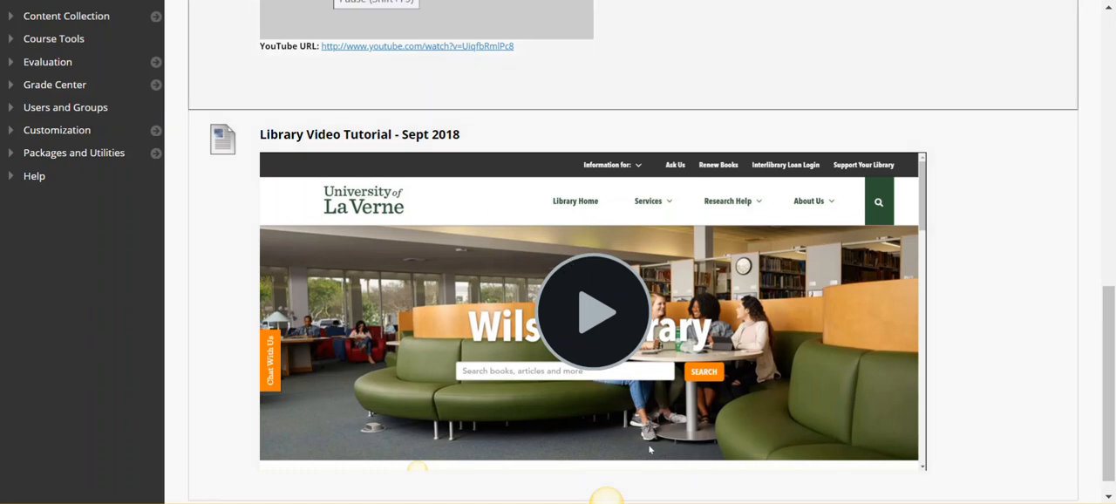
{"action": "scroll", "scroll_direction": "down", "scroll_amount": 3}
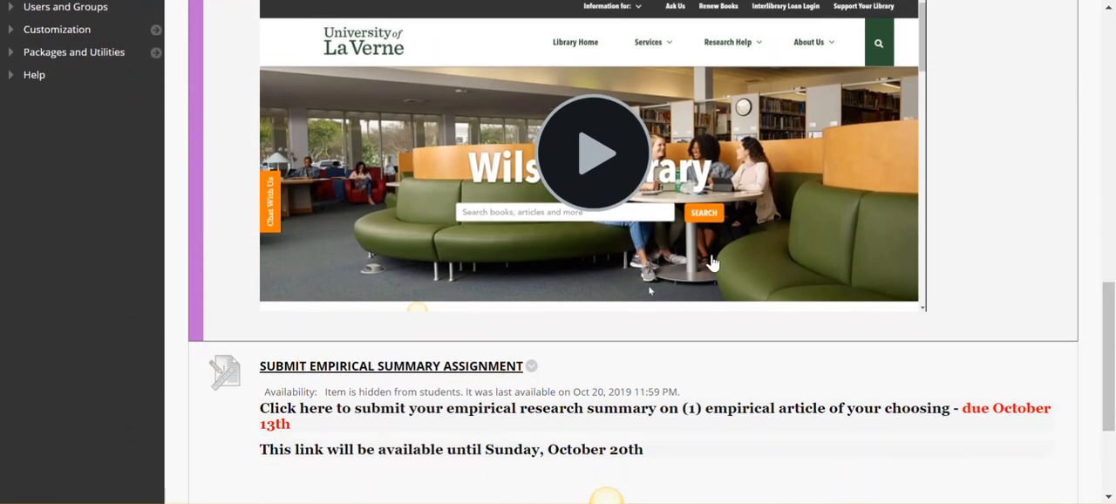
{"action": "scroll", "scroll_direction": "down", "scroll_amount": 3}
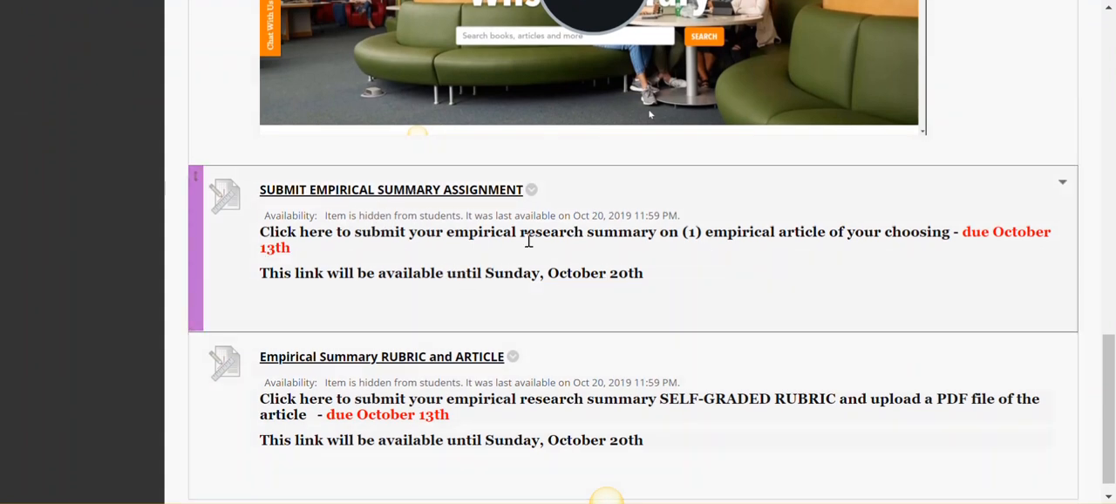
{"action": "mouse_move", "coordinate": [382, 356]}
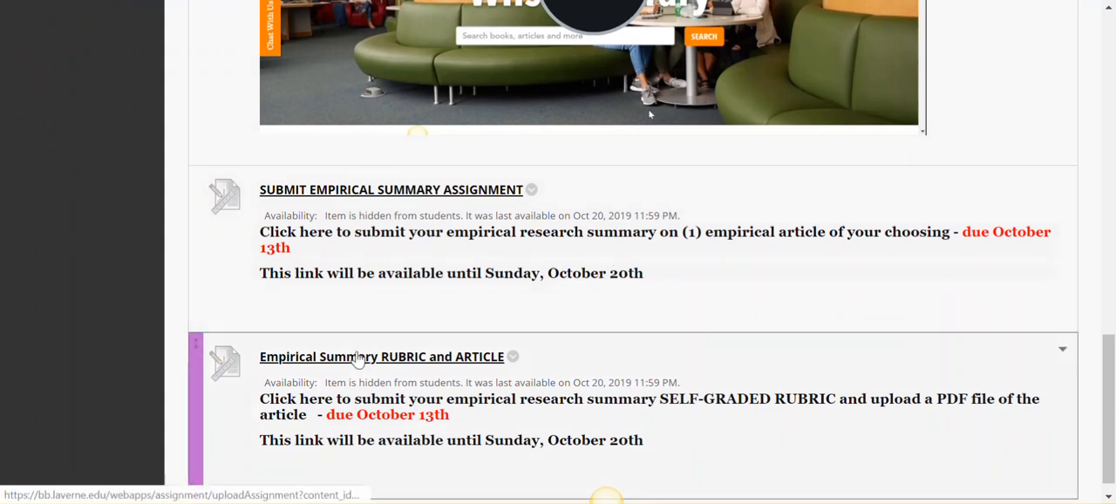
{"action": "scroll", "scroll_direction": "down", "scroll_amount": 3}
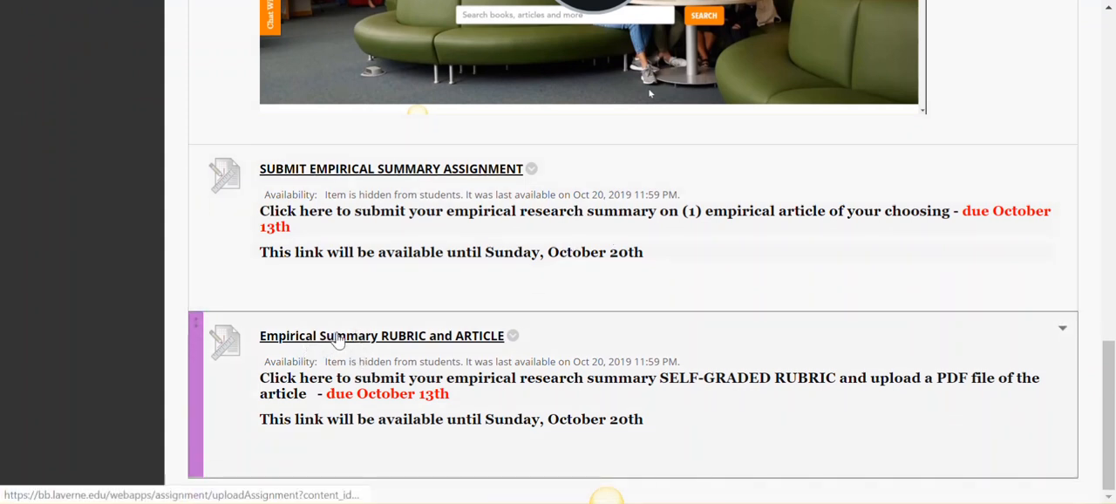
{"action": "mouse_move", "coordinate": [502, 340]}
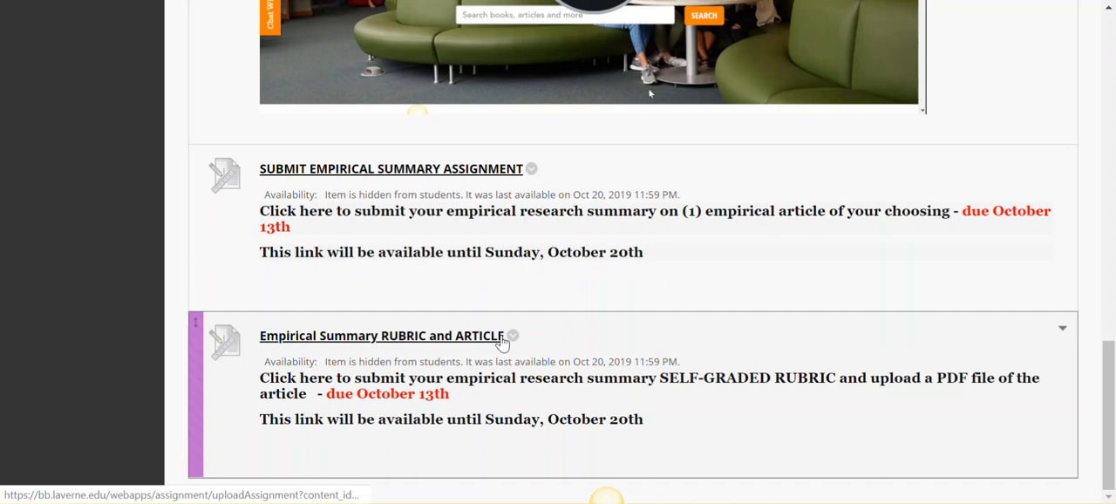